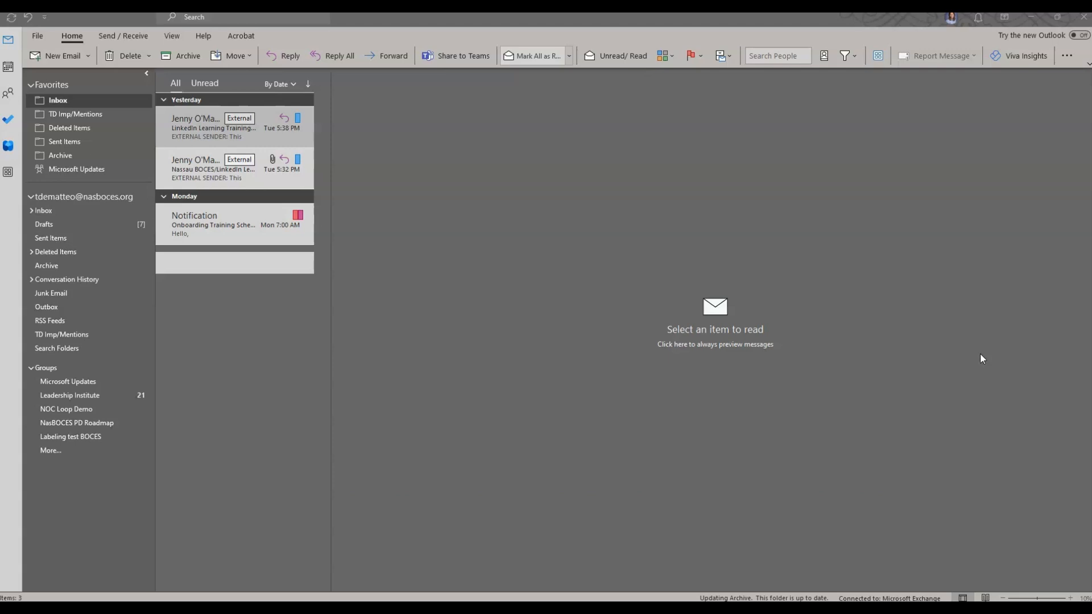
mouse_move(1006, 324)
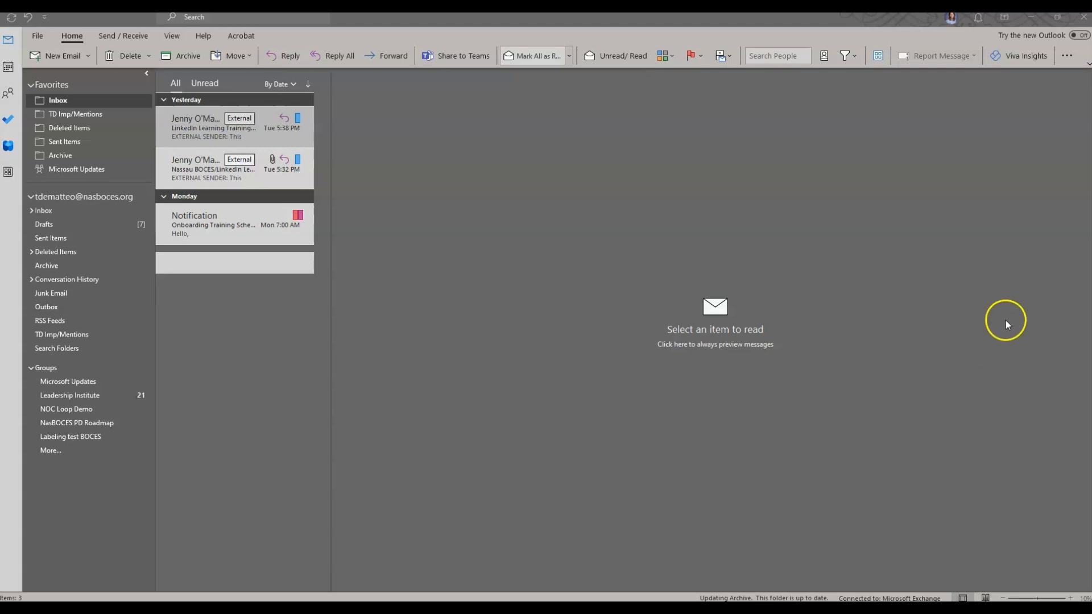
mouse_move(1023, 134)
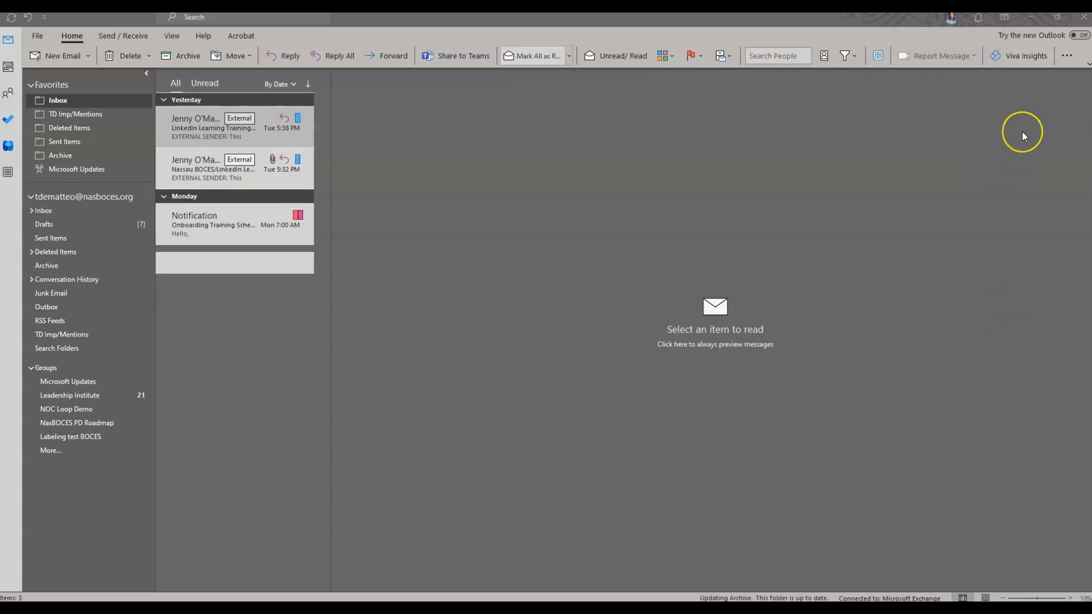
mouse_move(1024, 136)
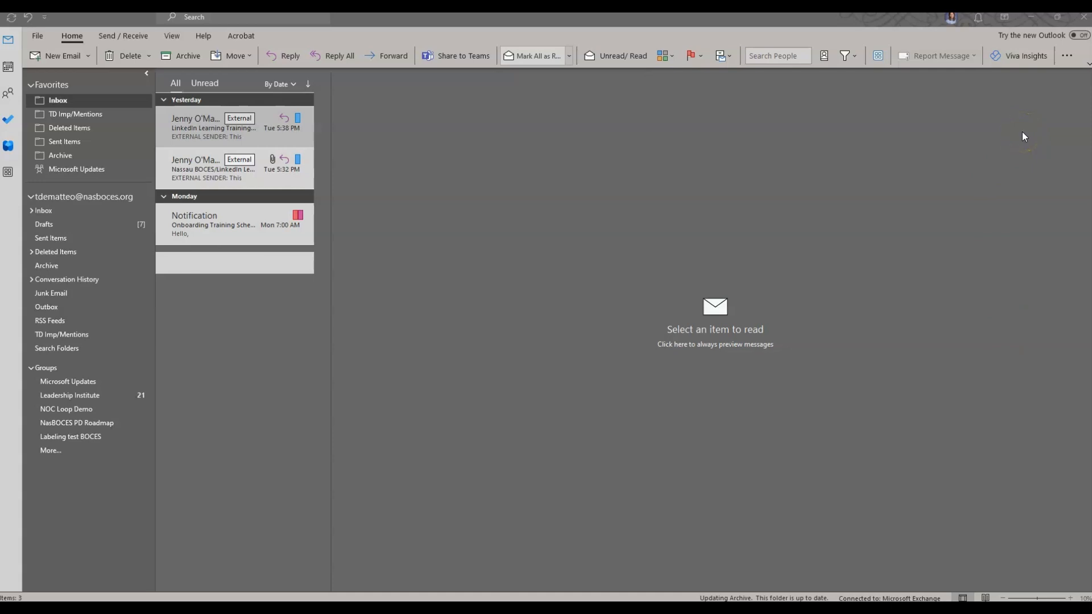
mouse_move(1023, 208)
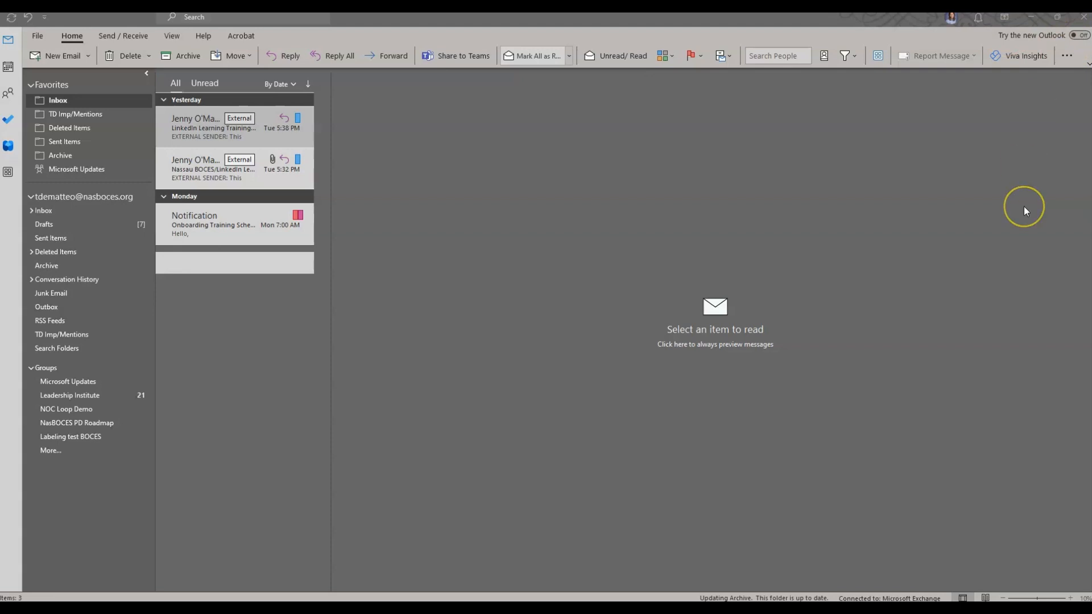
mouse_move(1078, 35)
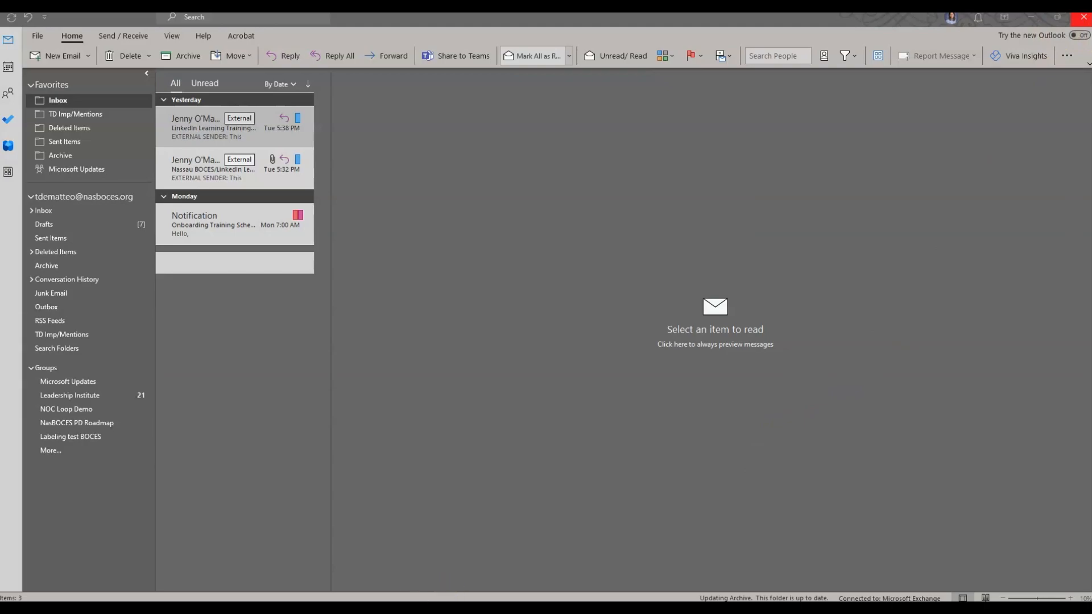
Close the classic Outlook app window.
click(1073, 34)
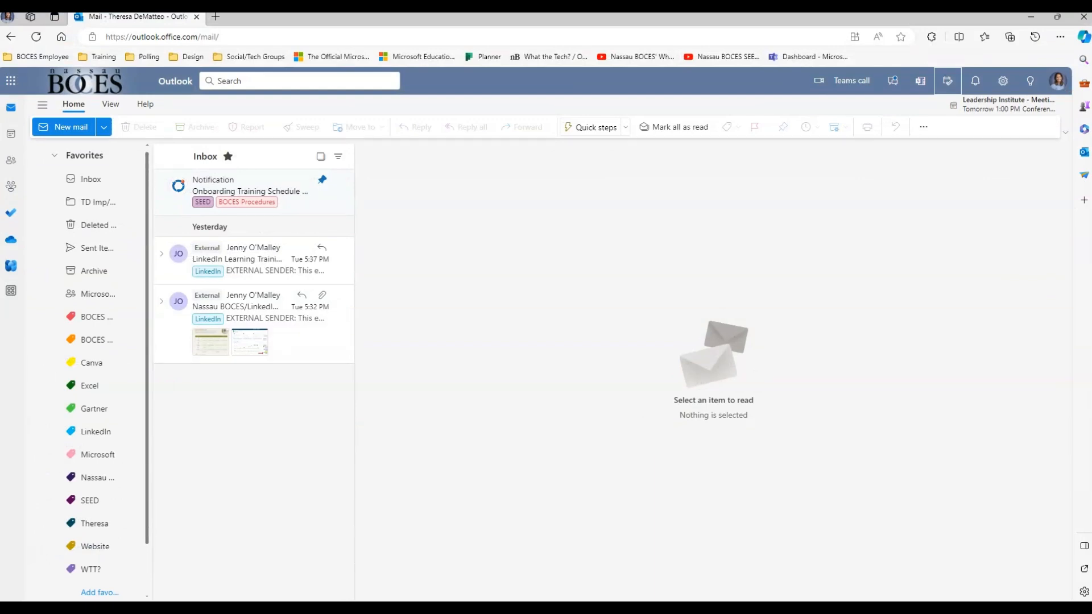
mouse_move(965, 33)
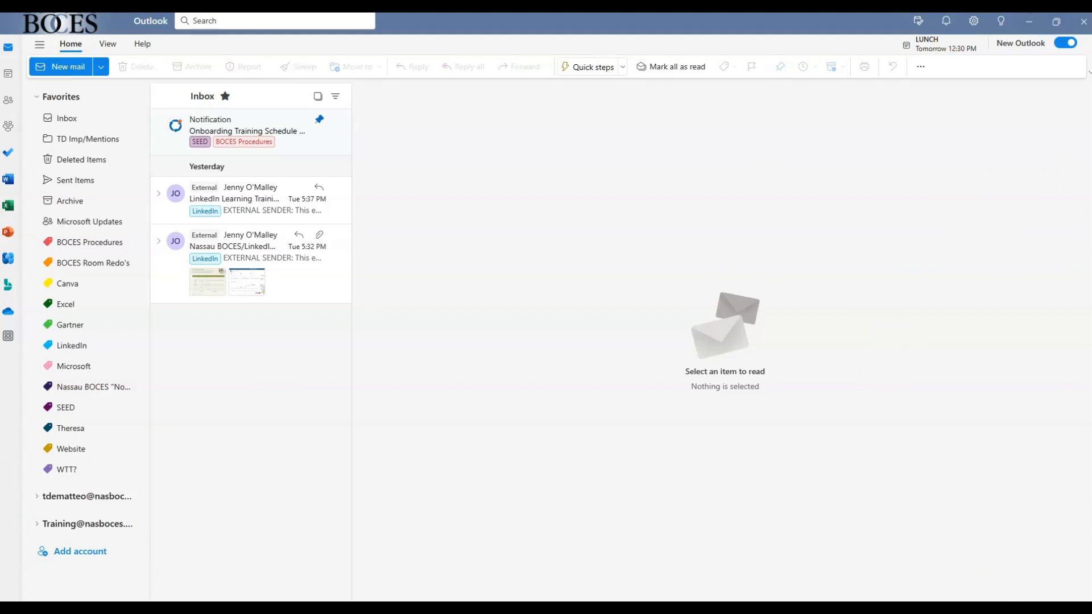
mouse_move(507, 534)
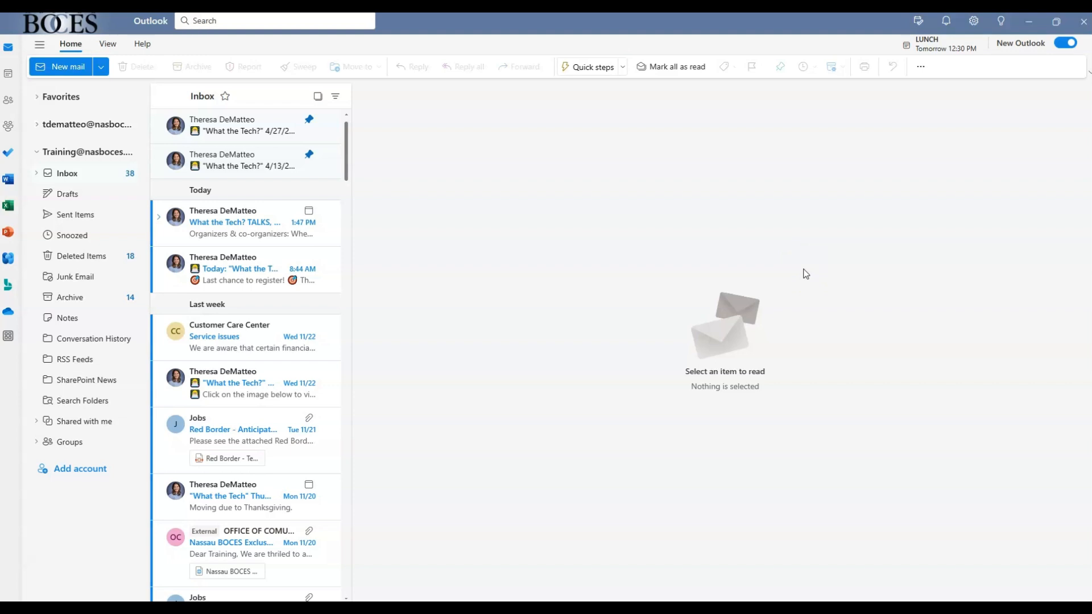
mouse_move(555, 263)
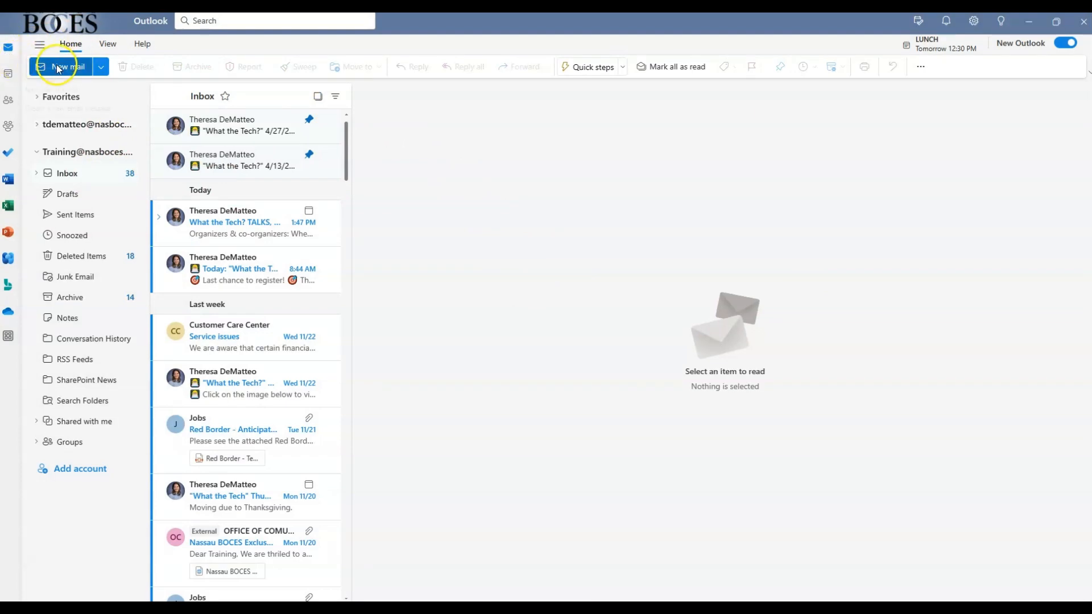
Insert a link to Get Started with Microsoft Excel Workbook 2.xlsx via /excel, then close the draft.
click(63, 66)
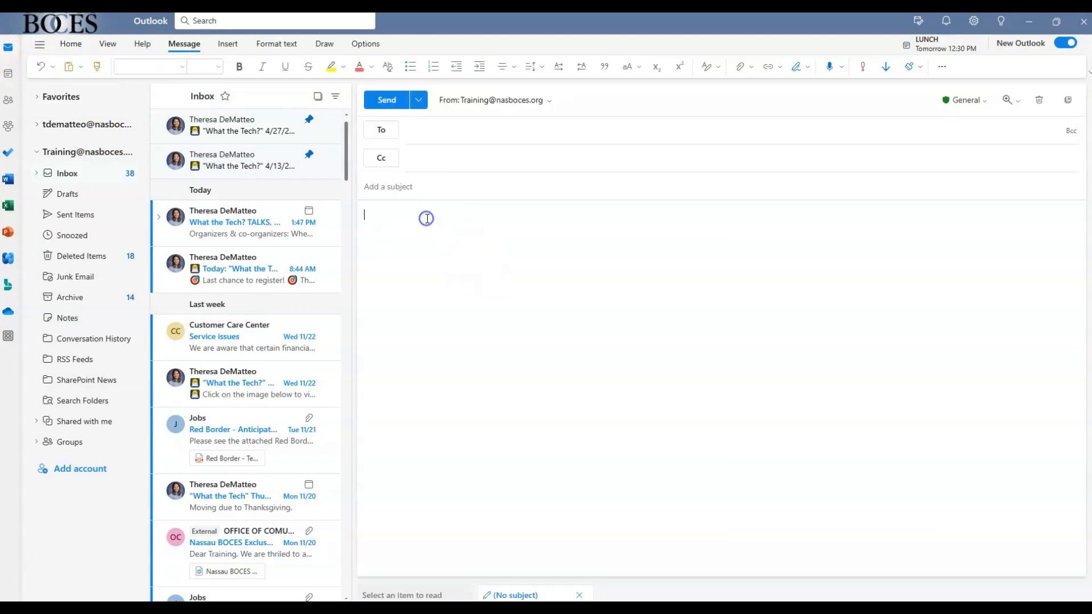
click(426, 218)
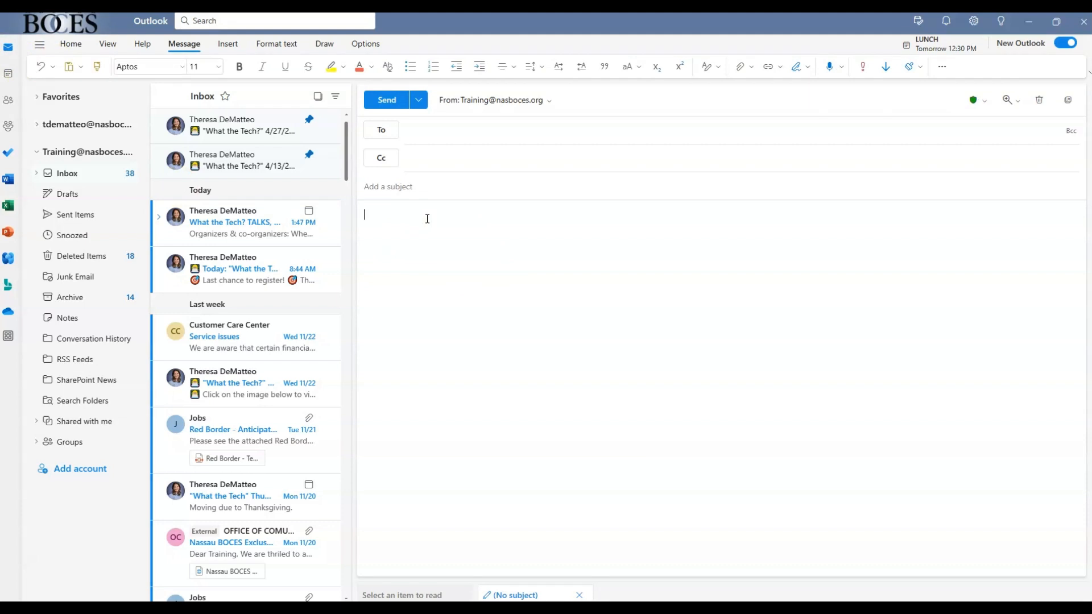
text(/)
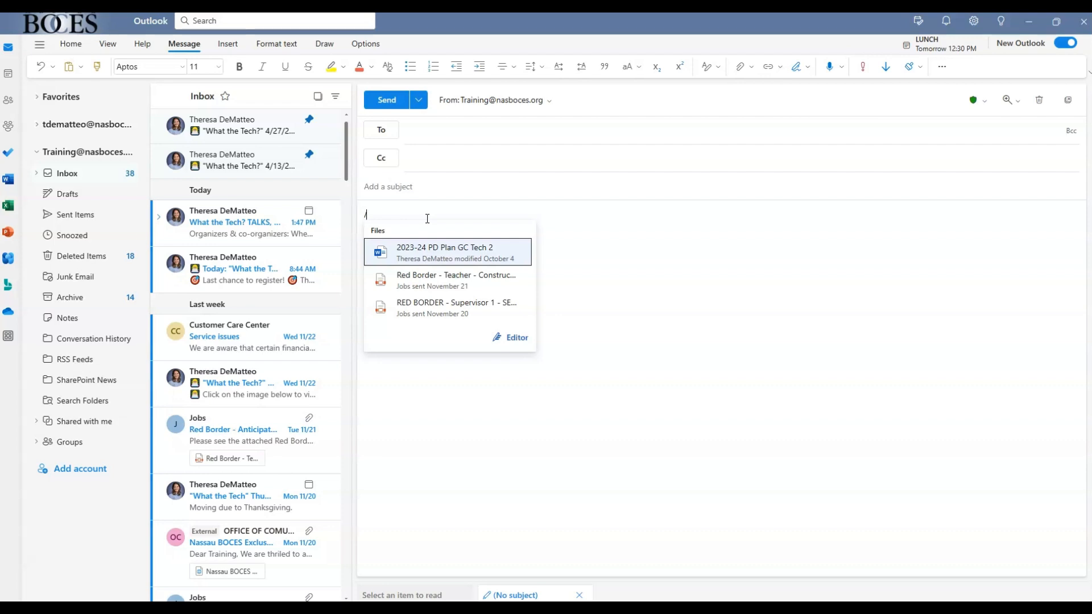
text(excel)
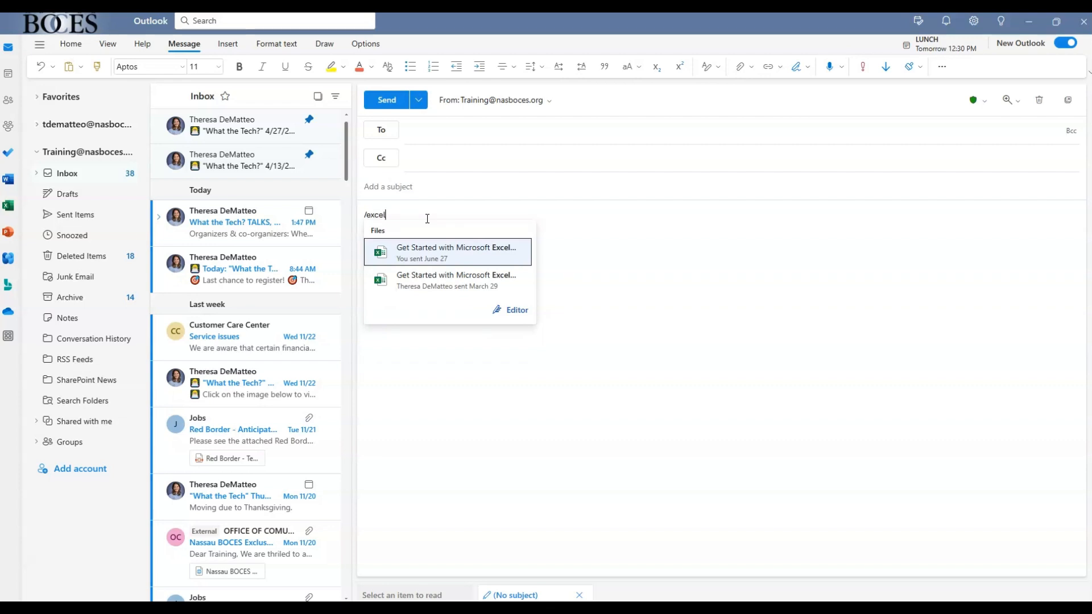
mouse_move(426, 252)
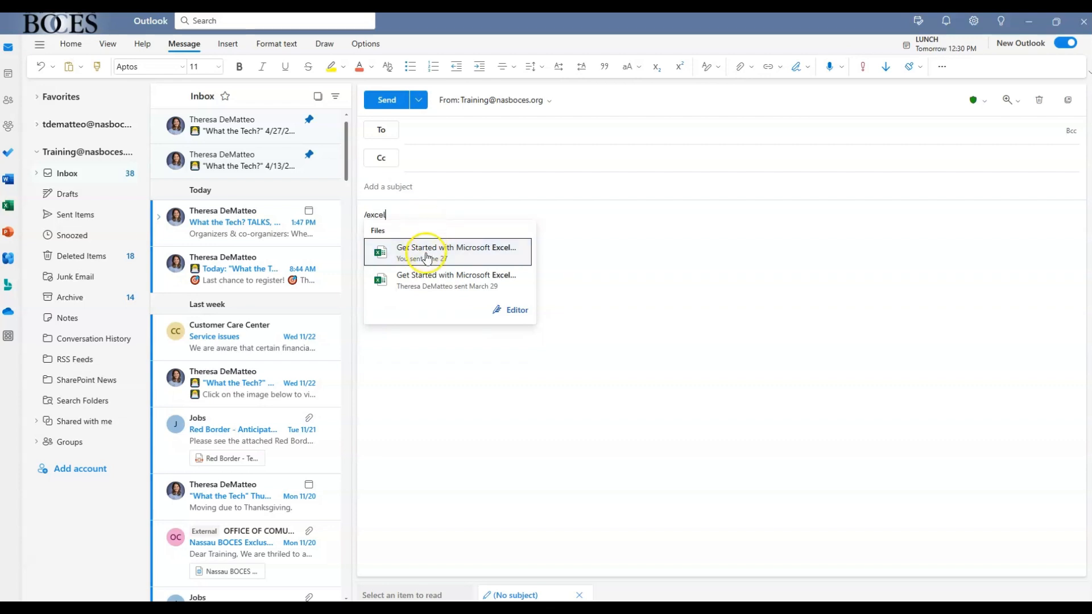
mouse_move(418, 257)
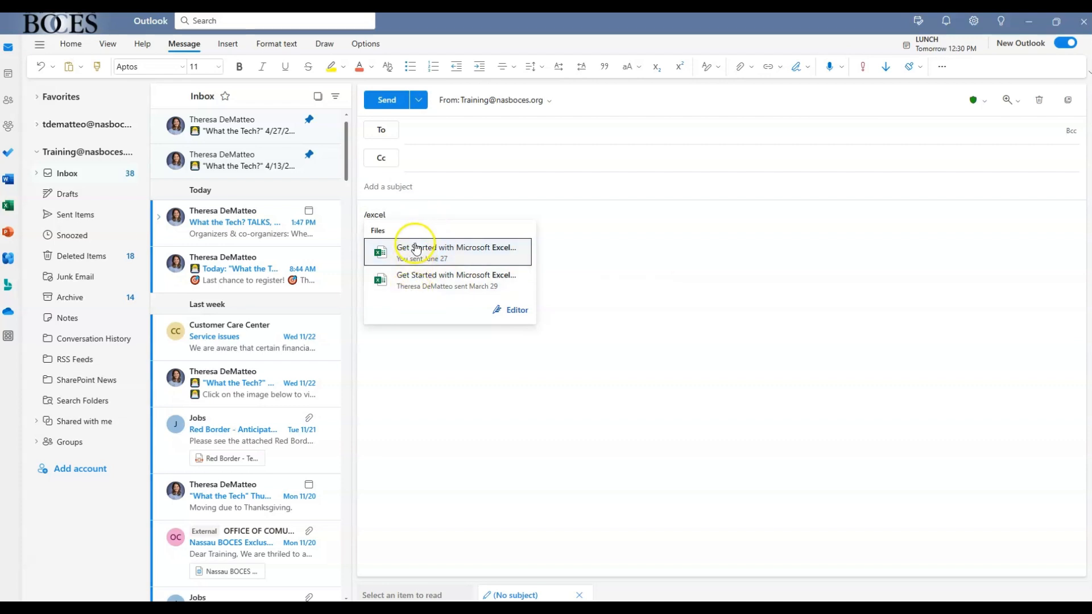
click(456, 251)
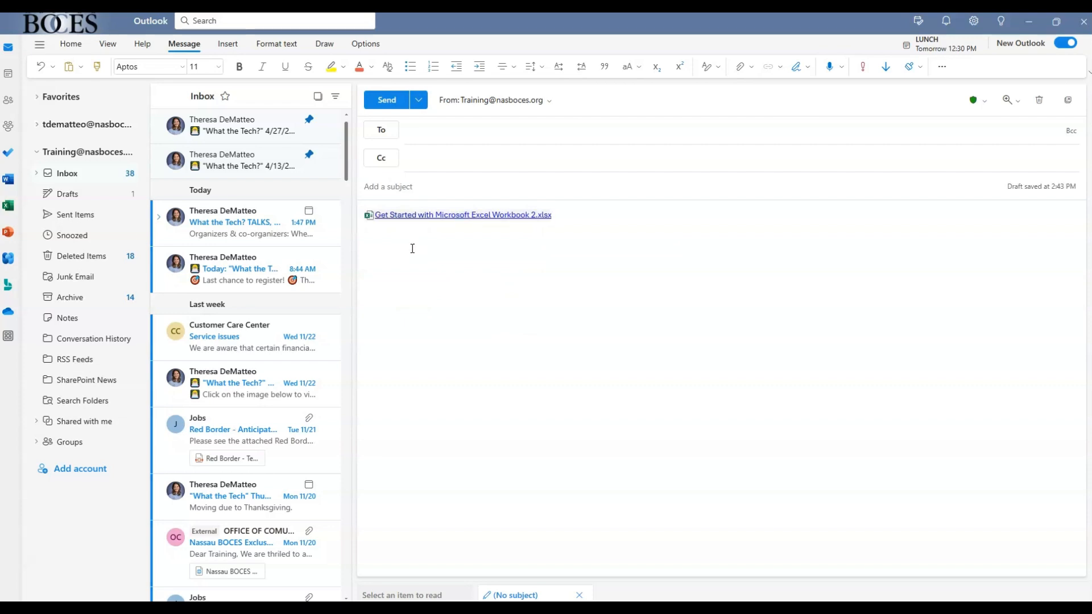
click(579, 595)
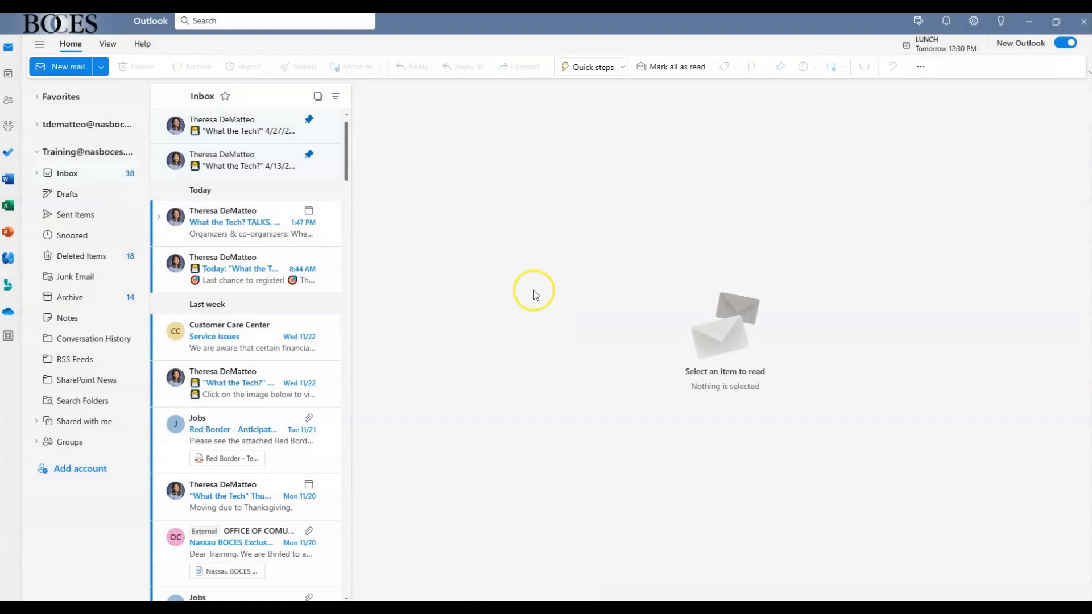
mouse_move(332, 89)
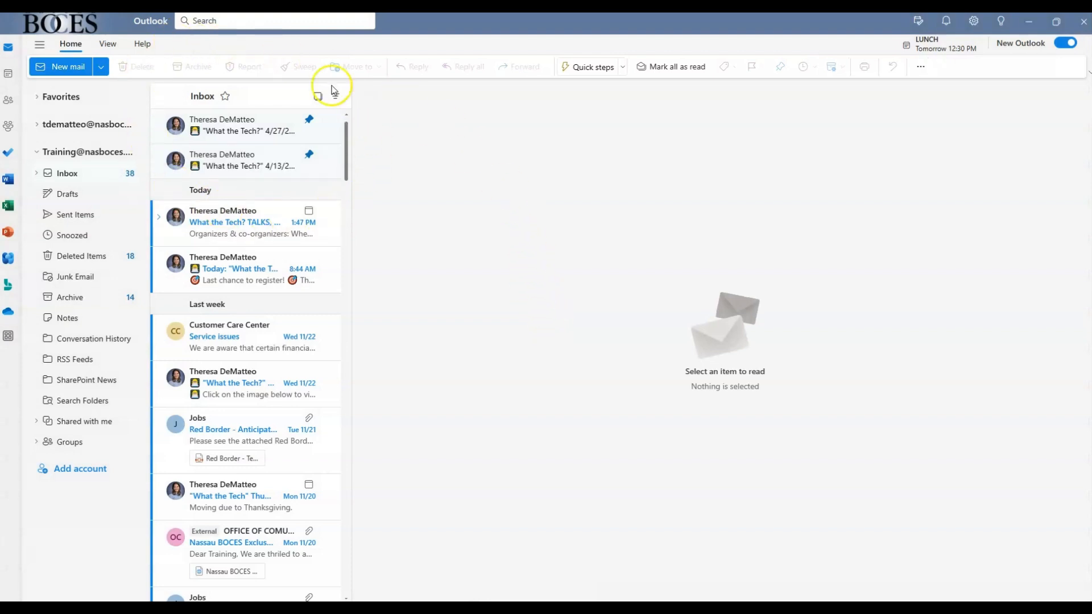
mouse_move(332, 193)
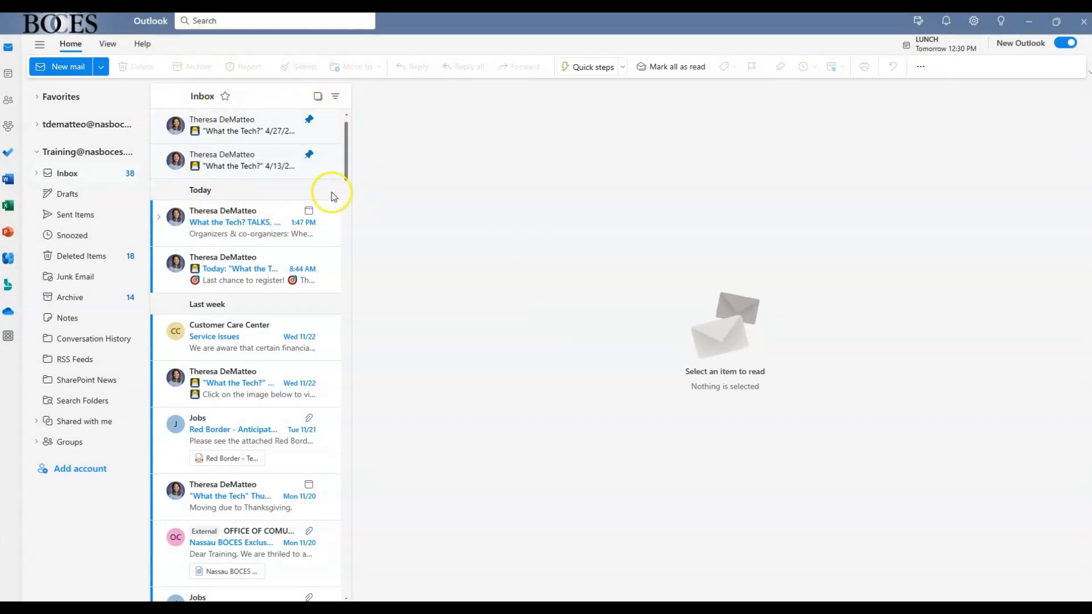
mouse_move(332, 195)
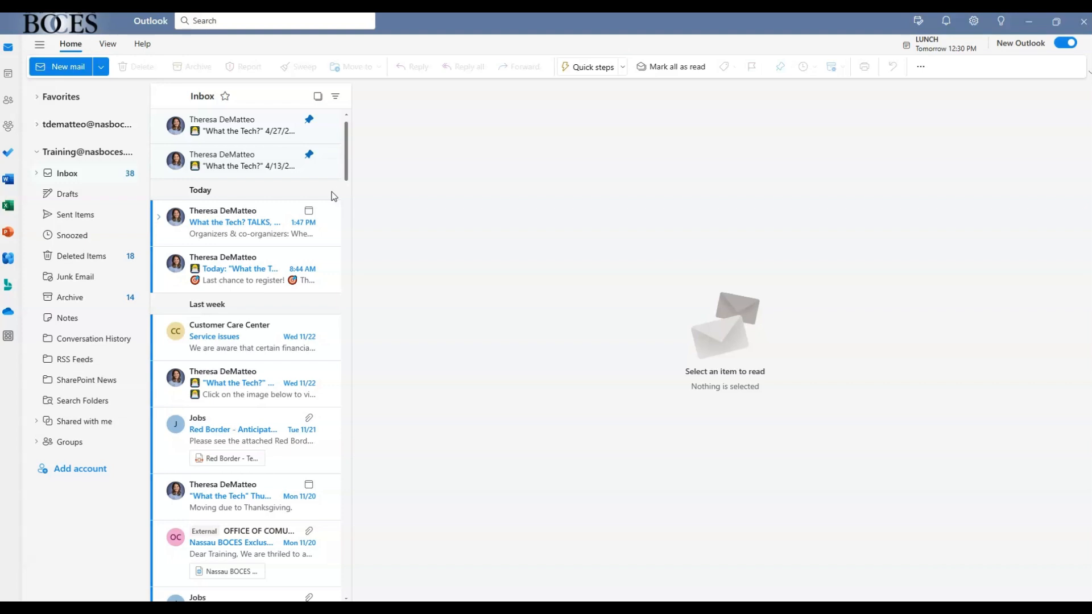
mouse_move(304, 237)
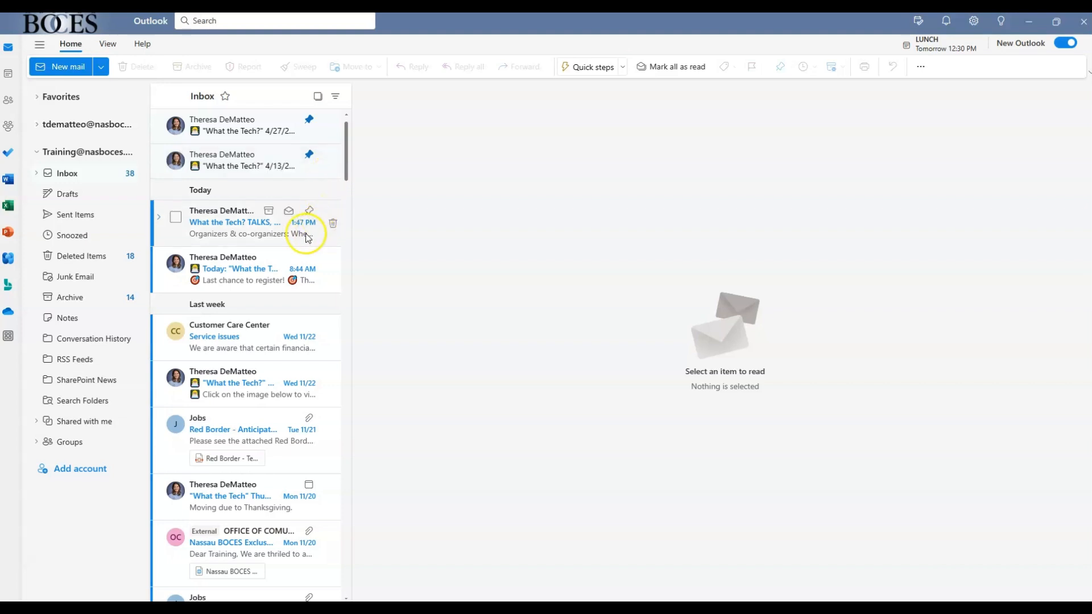
mouse_move(257, 226)
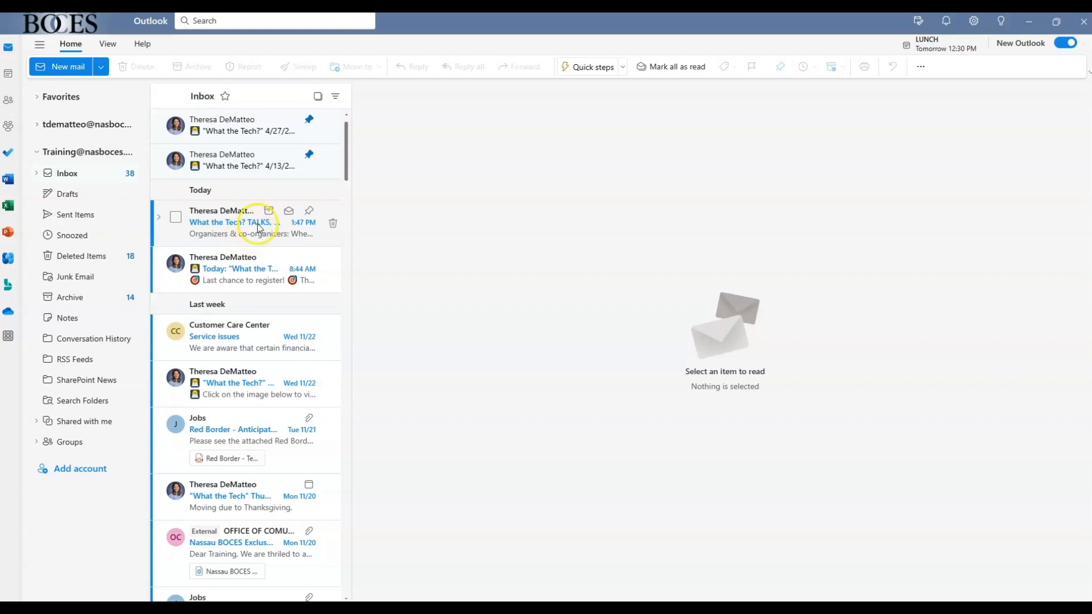
mouse_move(302, 229)
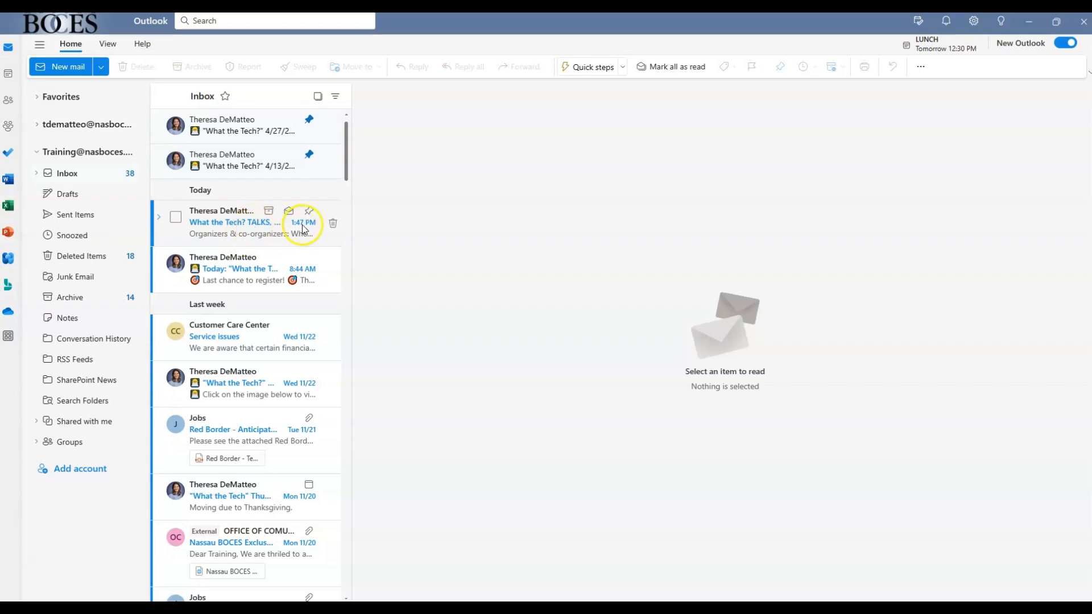
mouse_move(308, 212)
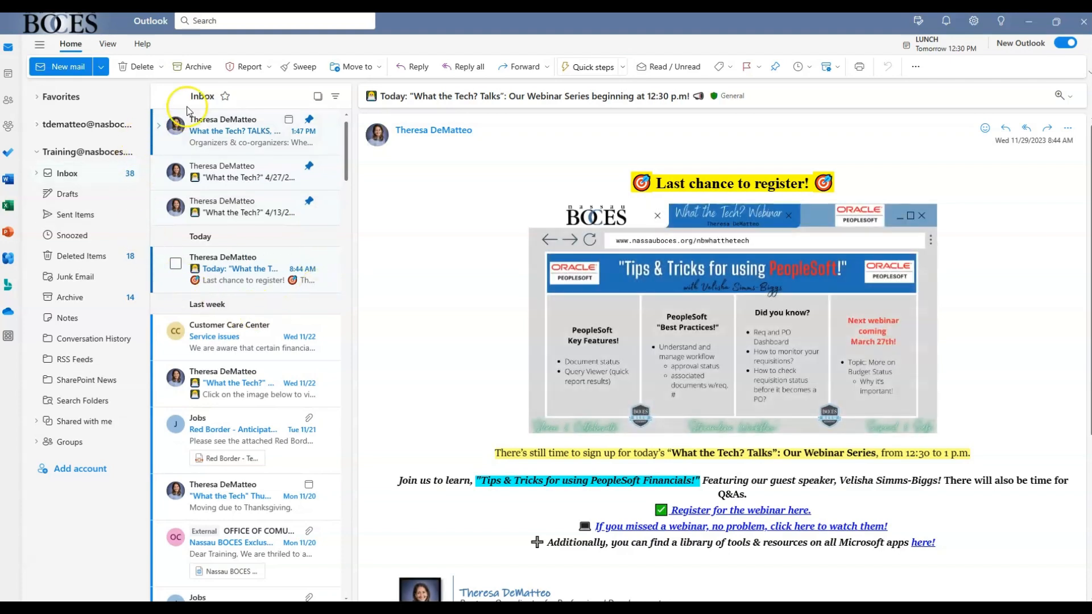
mouse_move(322, 172)
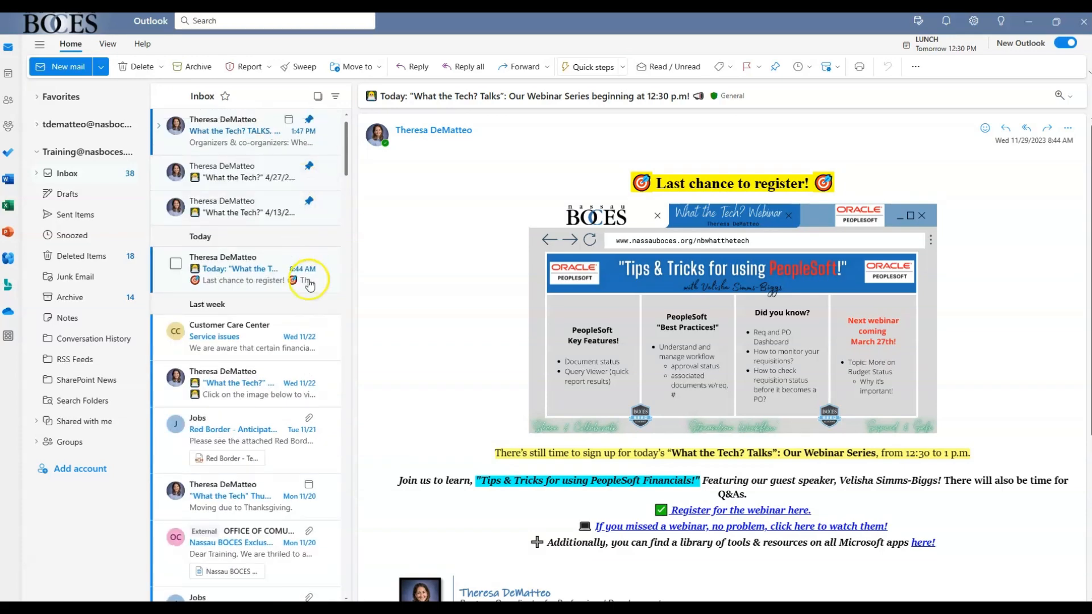
mouse_move(309, 172)
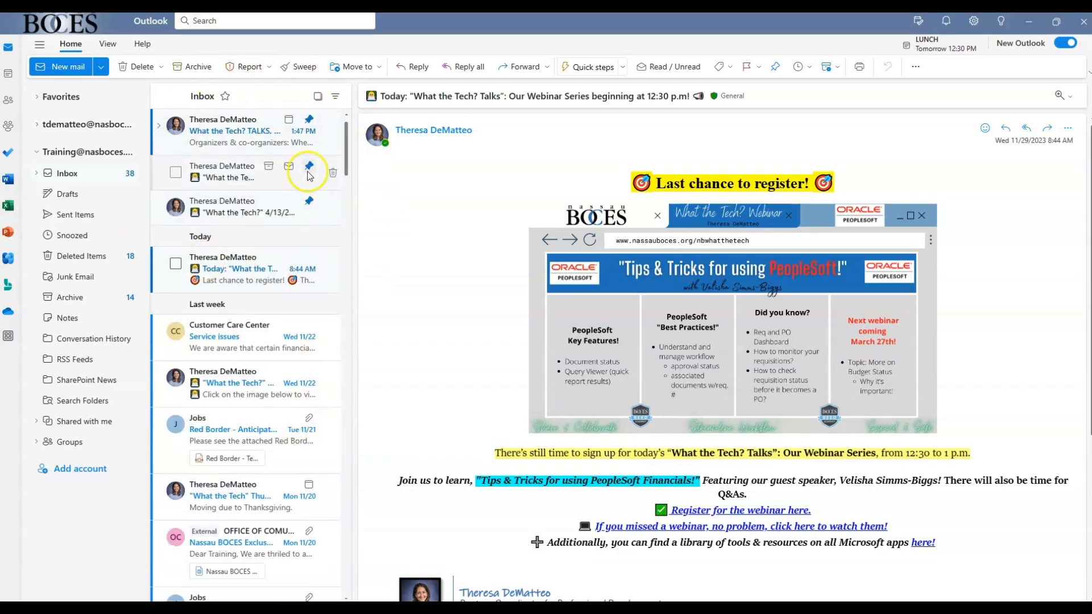
mouse_move(221, 266)
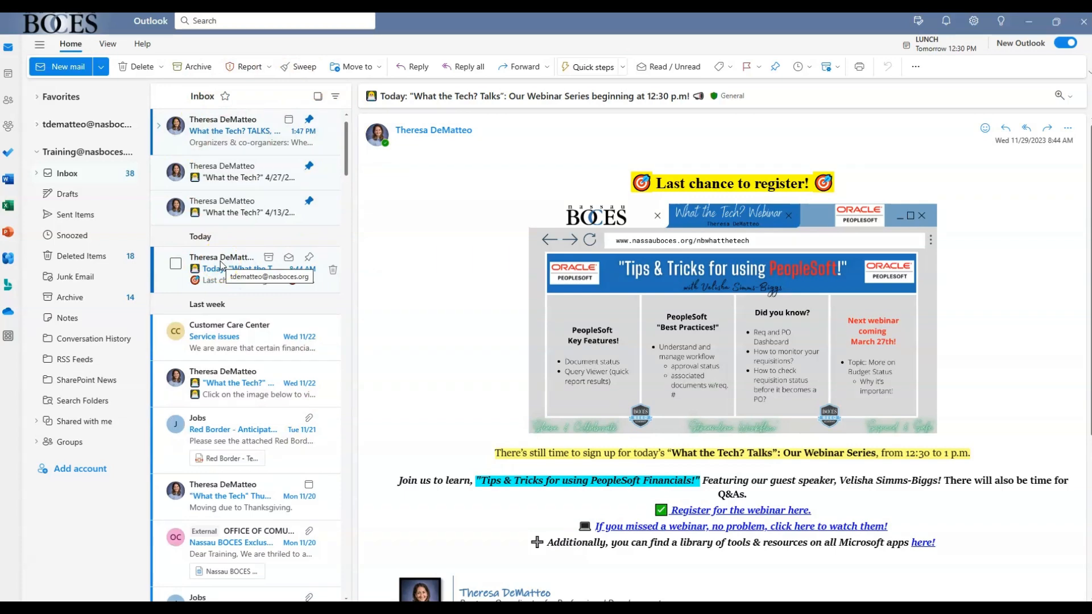
mouse_move(278, 241)
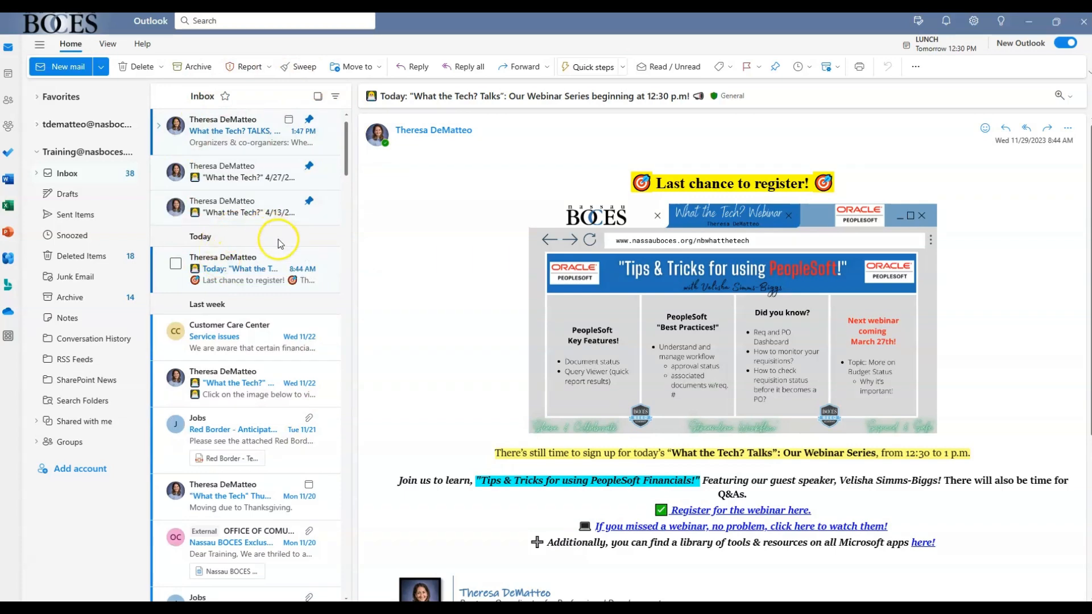
mouse_move(282, 244)
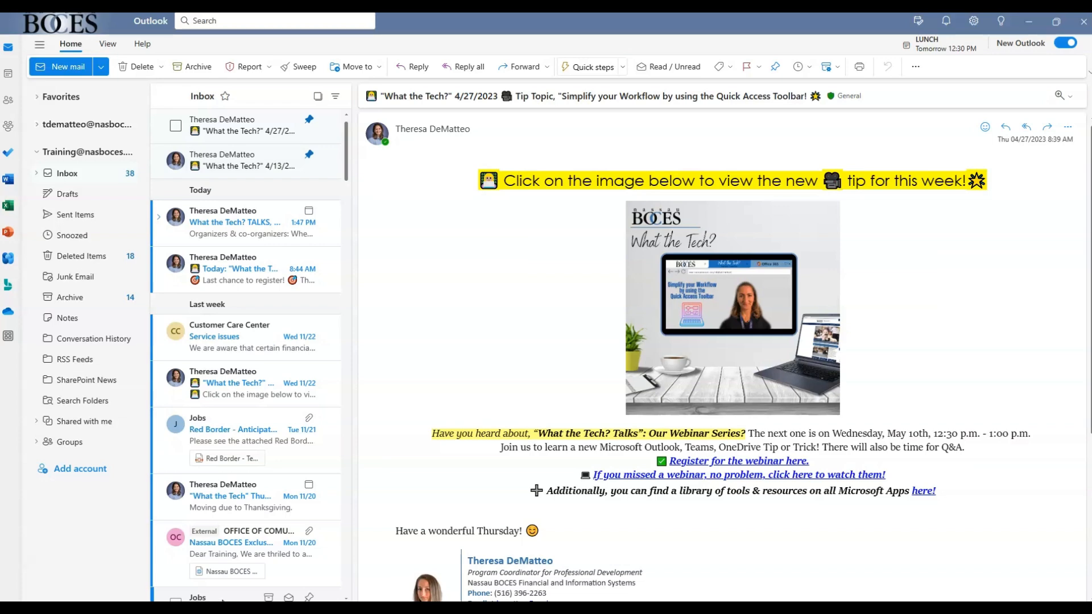
Start a mailbox search from the search box.
click(273, 20)
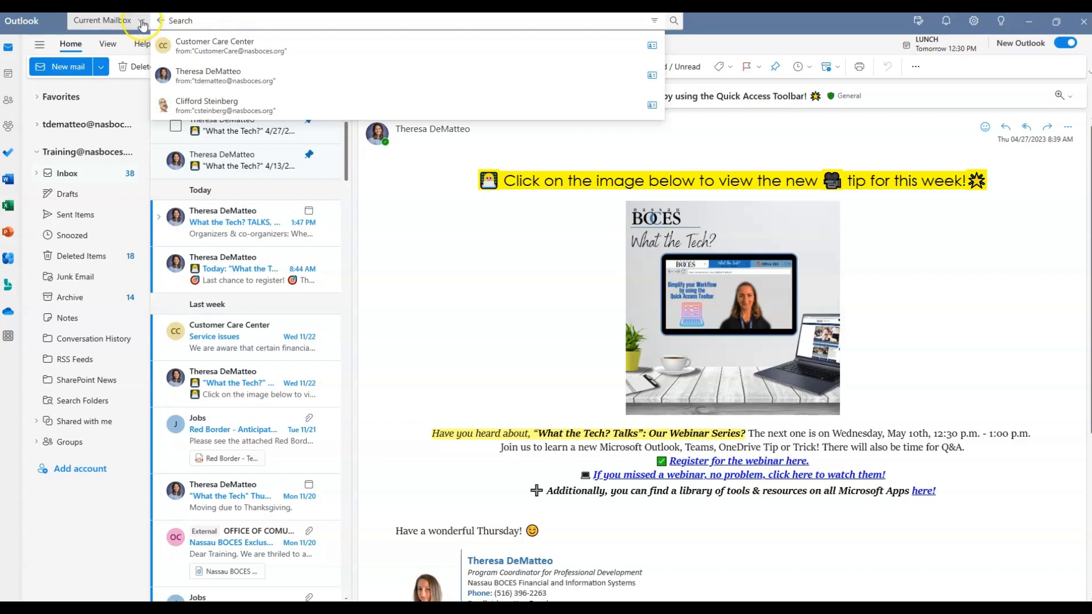
click(137, 20)
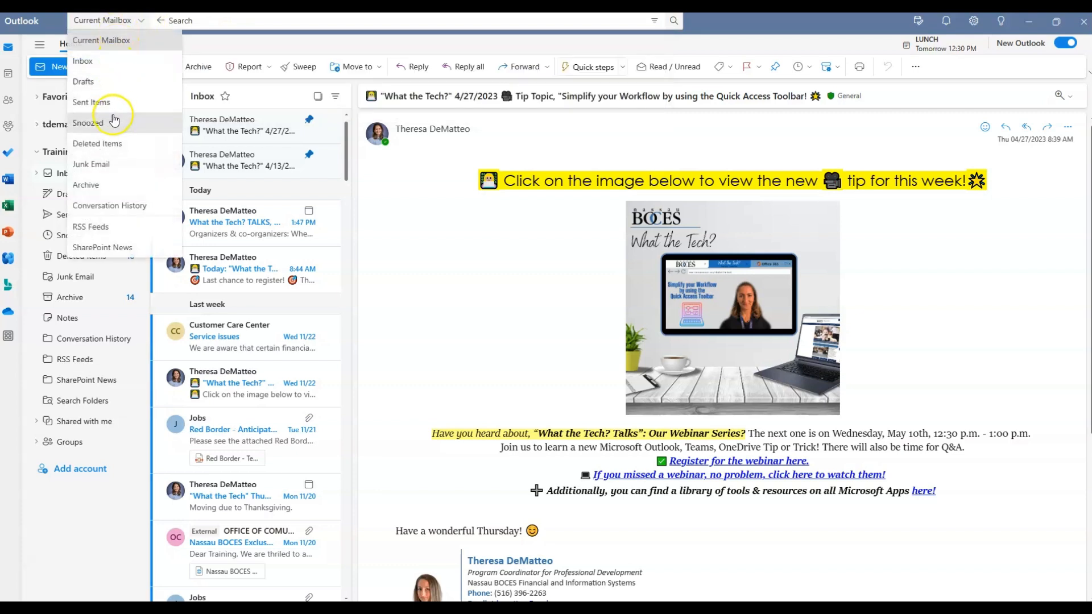
mouse_move(140, 20)
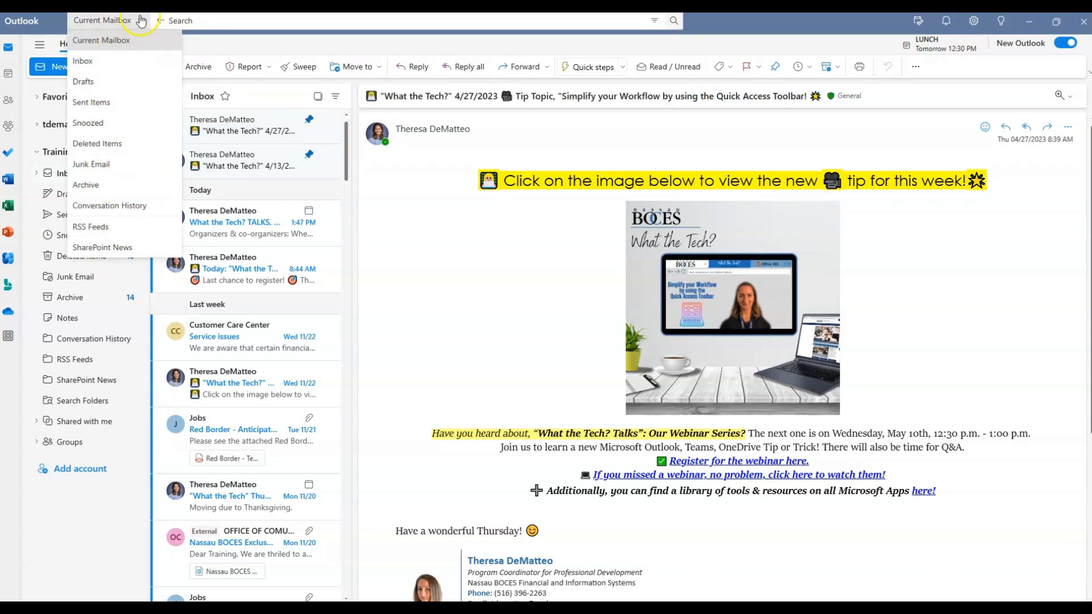
click(653, 20)
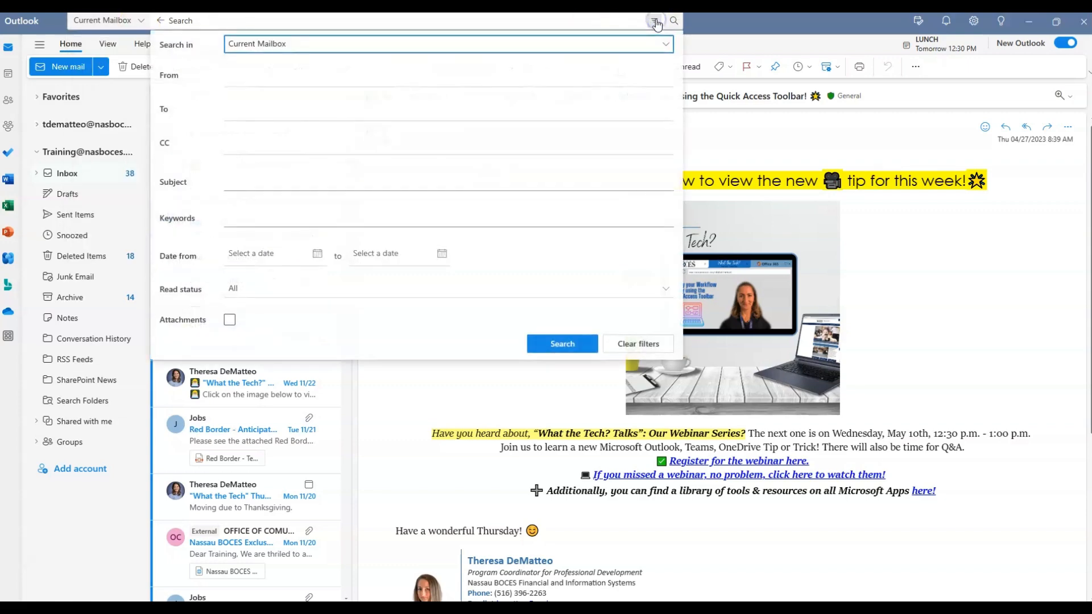
mouse_move(188, 139)
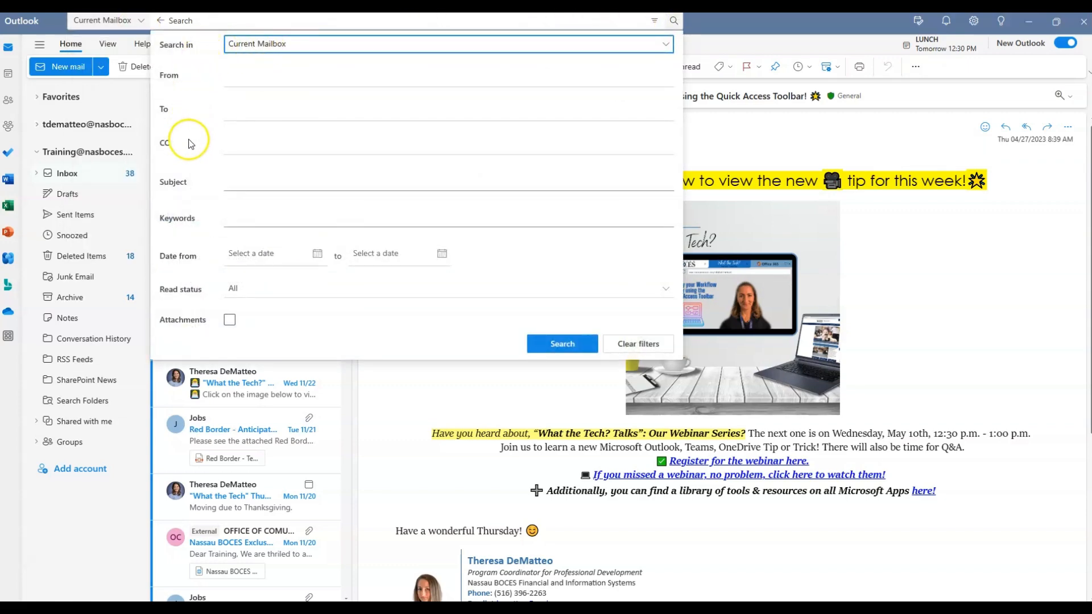
mouse_move(394, 365)
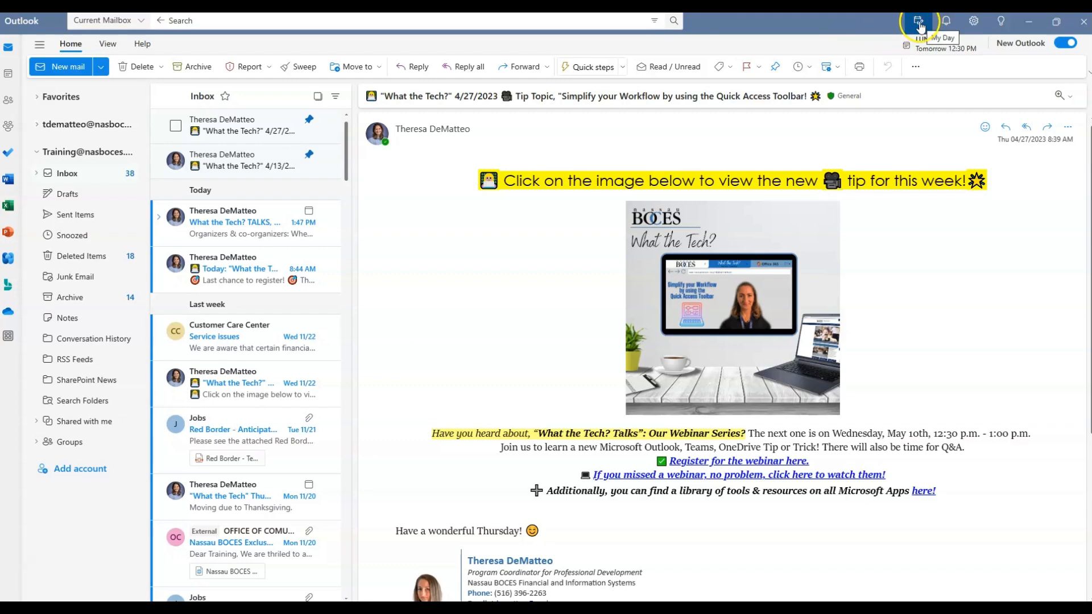
Open the My Day pane.
click(918, 21)
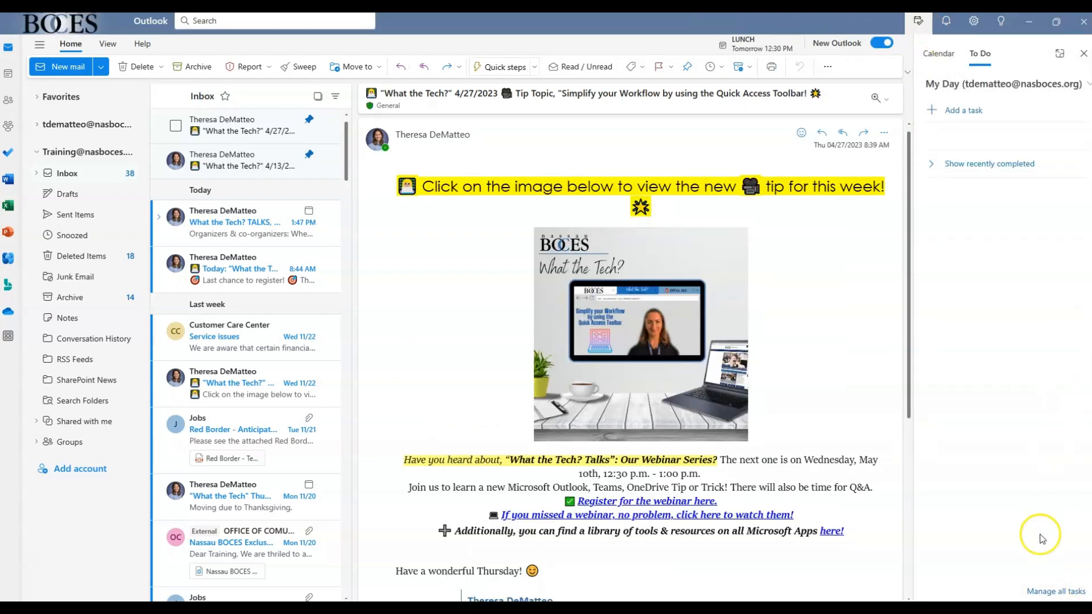
mouse_move(937, 53)
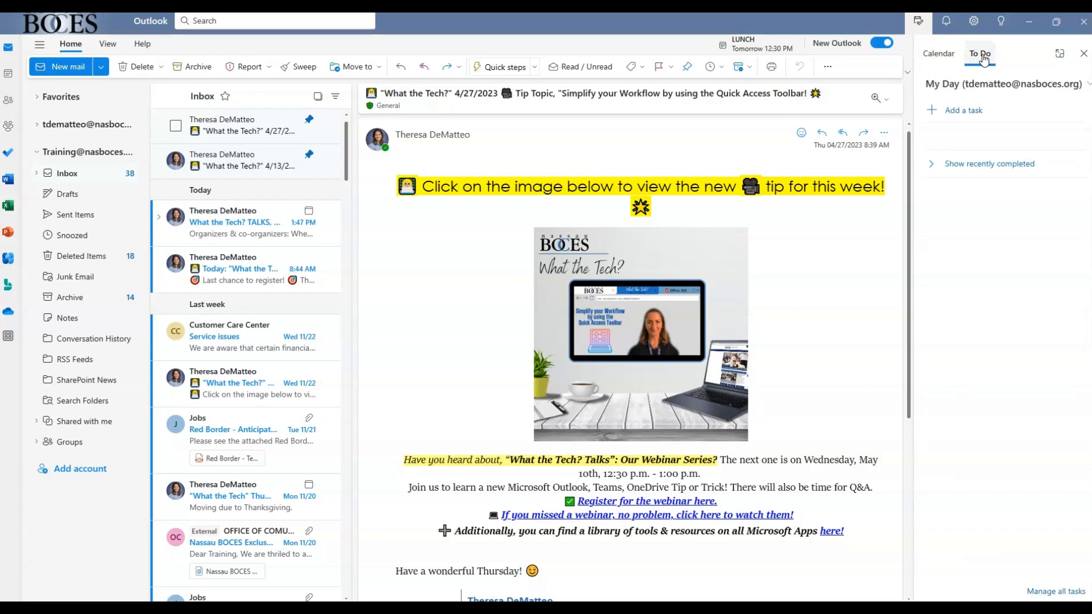
mouse_move(182, 285)
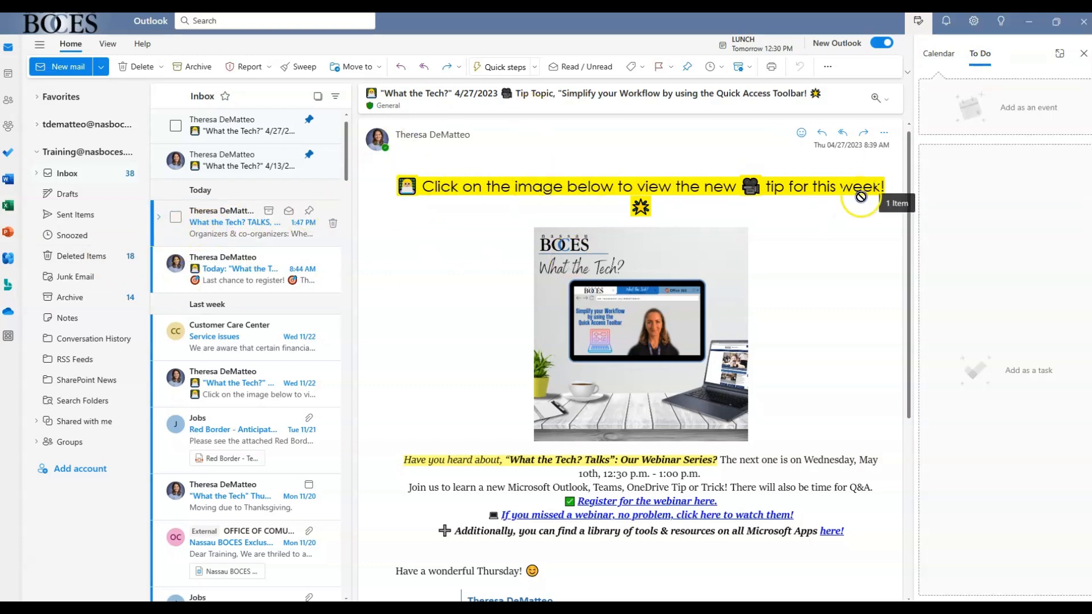
mouse_move(977, 97)
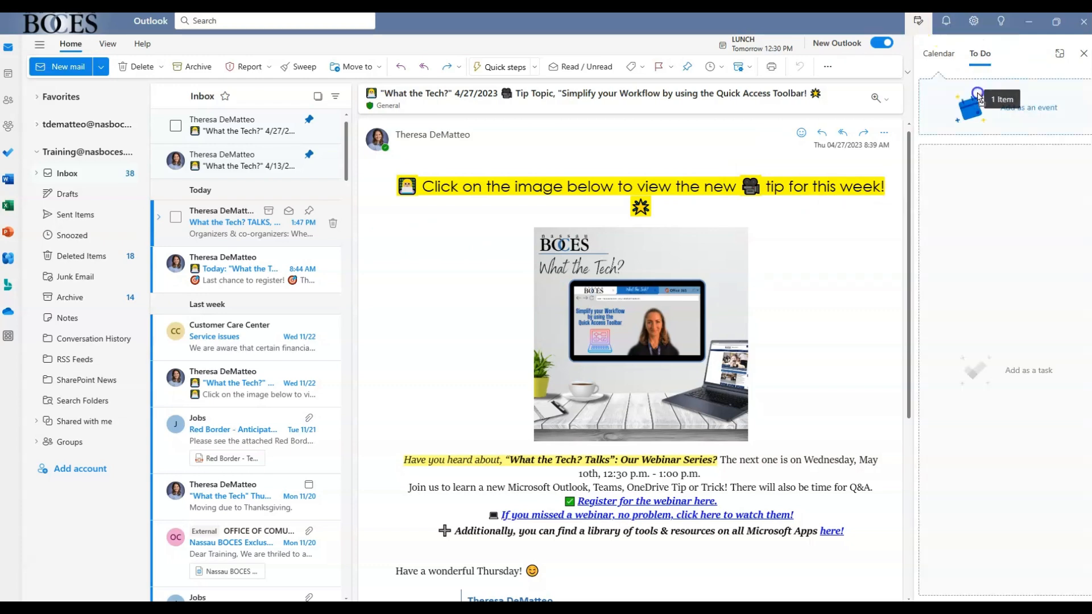
mouse_move(1036, 98)
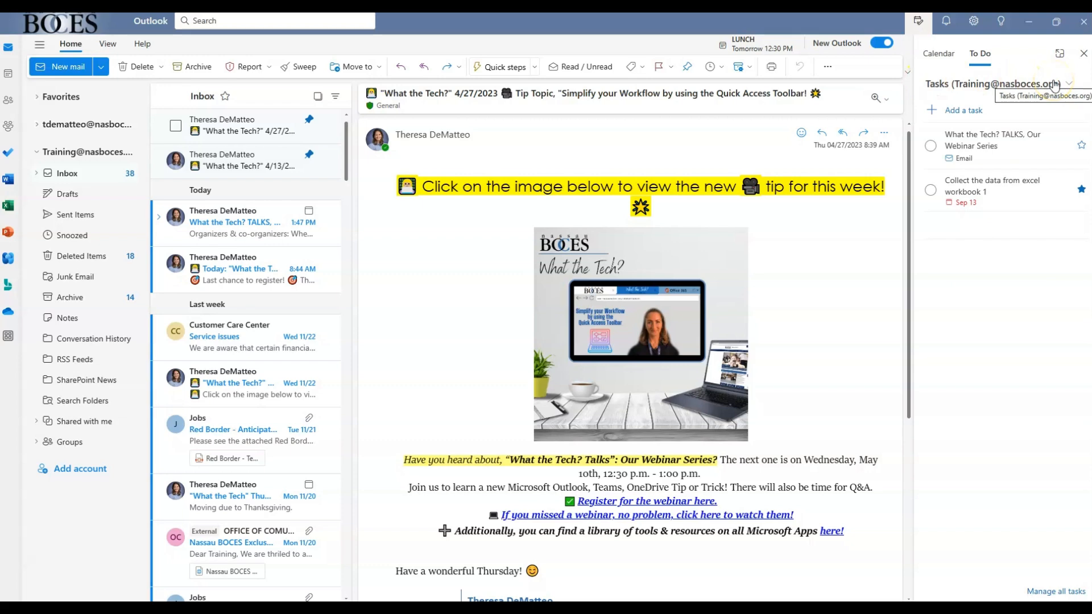
mouse_move(1008, 93)
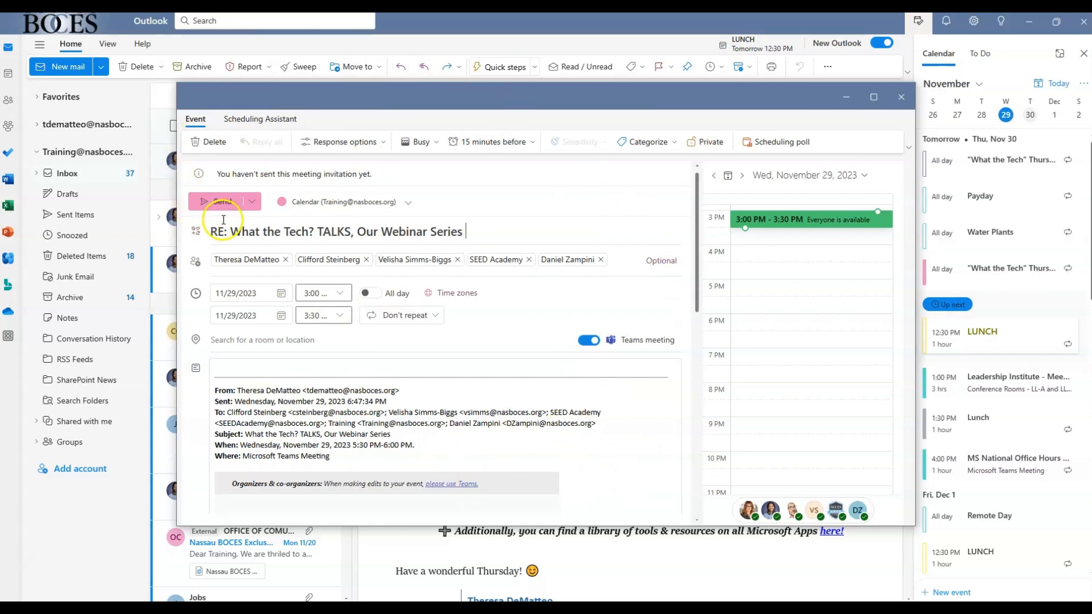
mouse_move(665, 431)
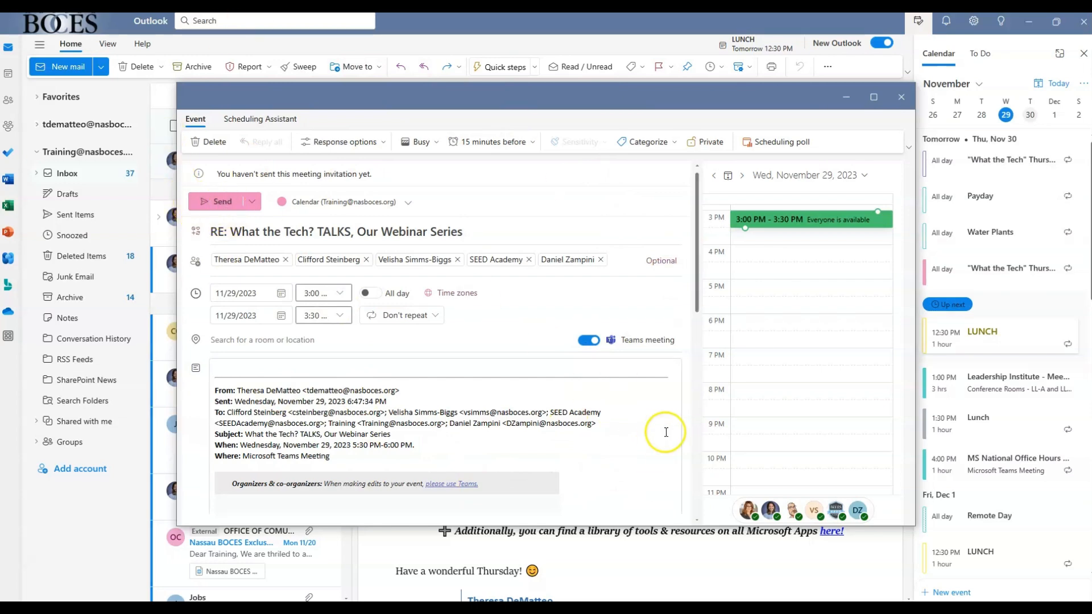
Scroll through the webinar meeting invitation, then close it without sending.
scroll(up, 3)
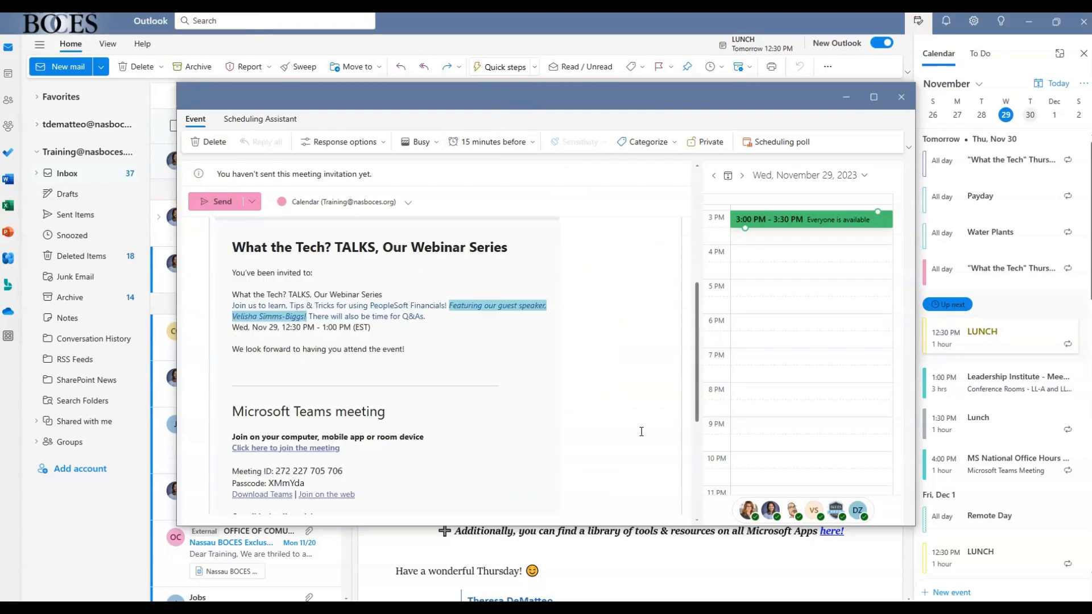
scroll(down, 3)
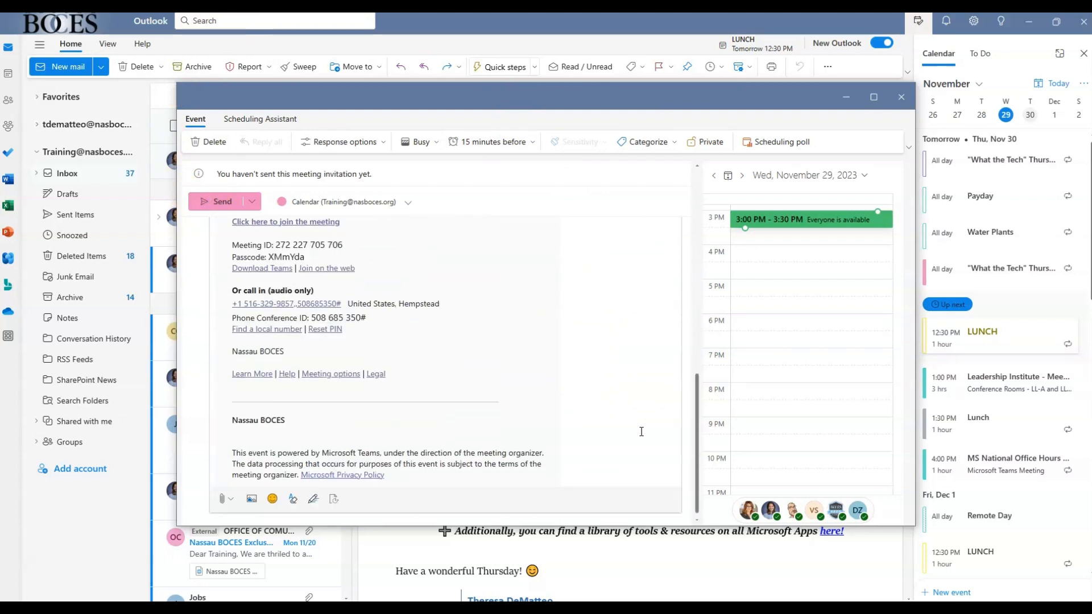
scroll(up, 3)
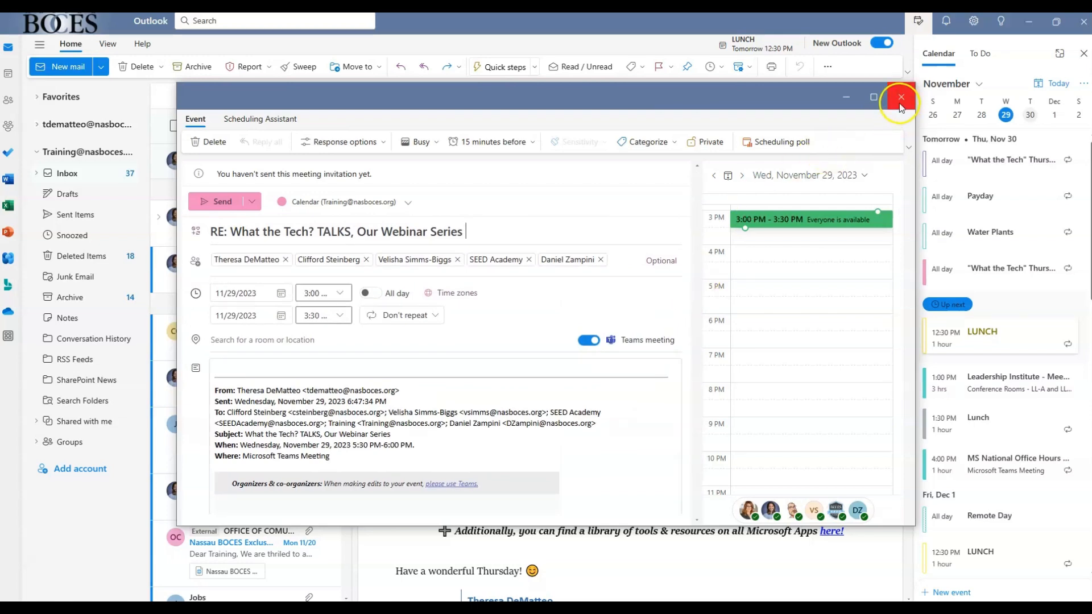
click(900, 96)
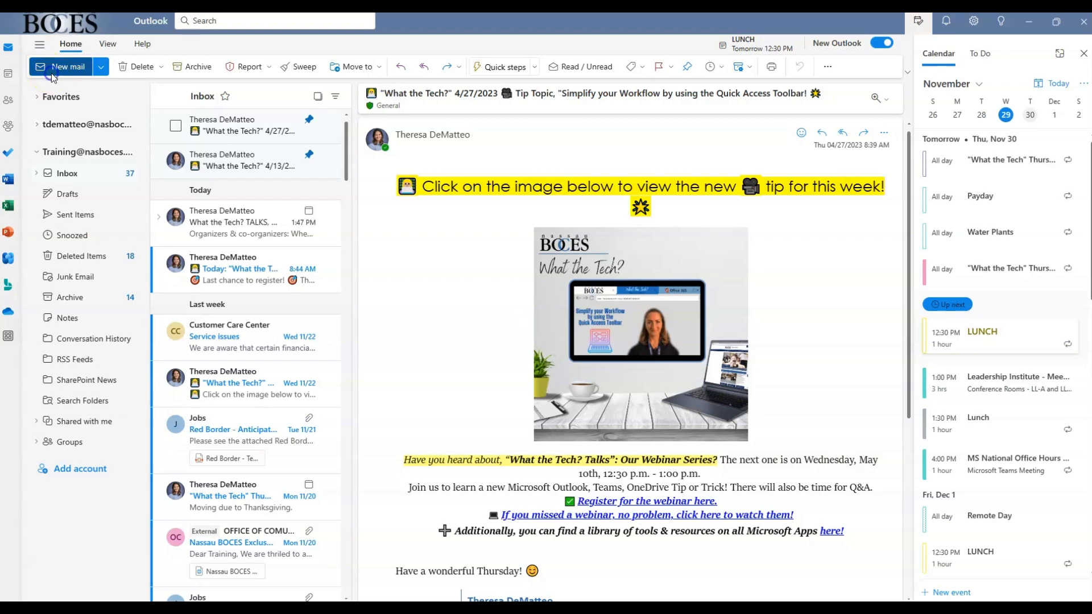
Begin a new email message.
click(68, 66)
text(Use the New Outlook today! It is great!)
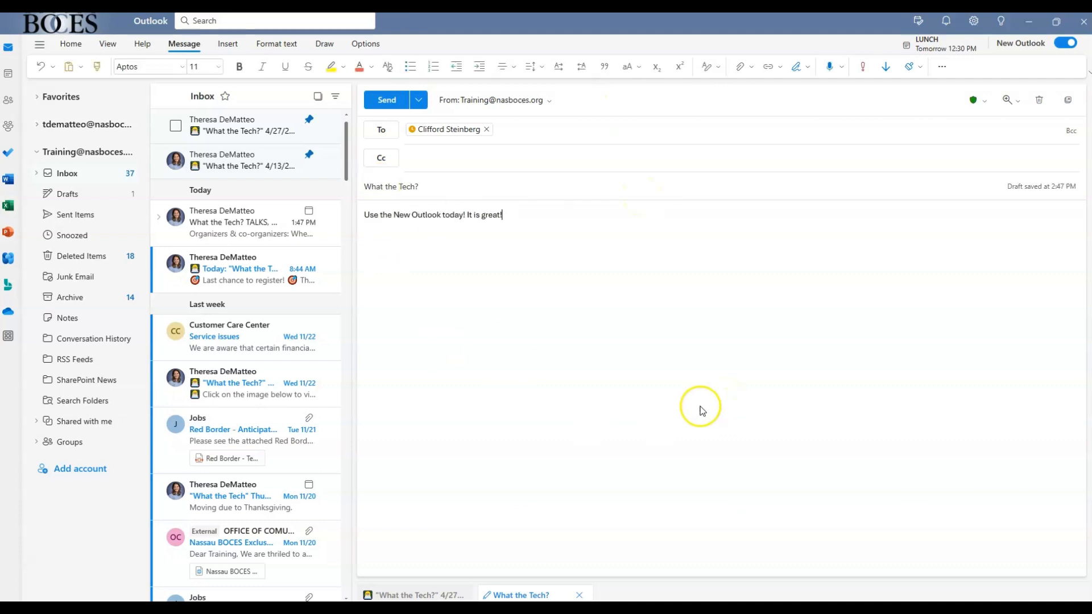
mouse_move(386, 100)
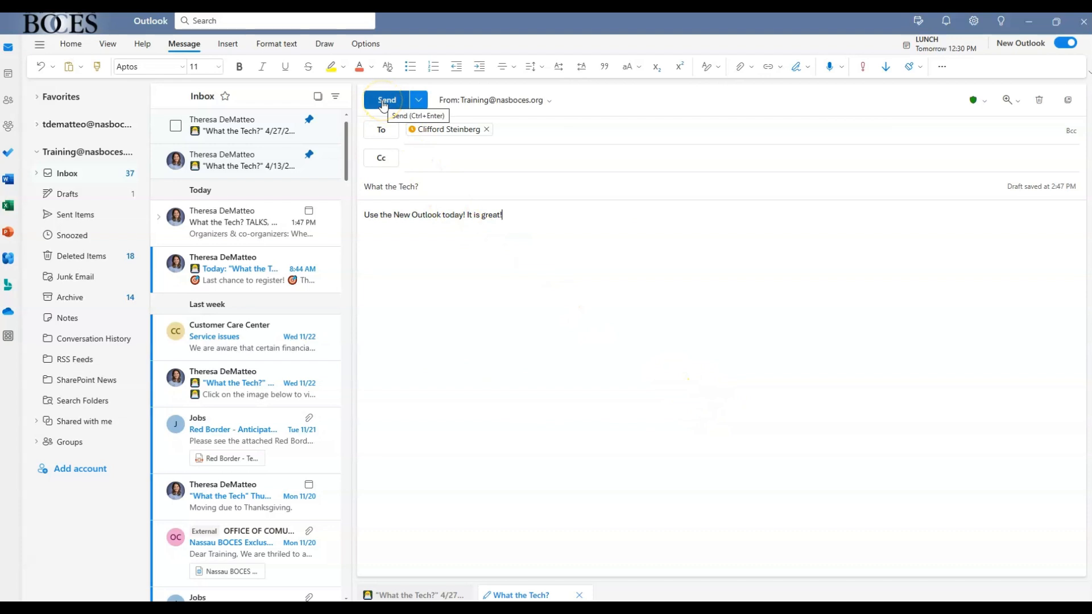
mouse_move(418, 100)
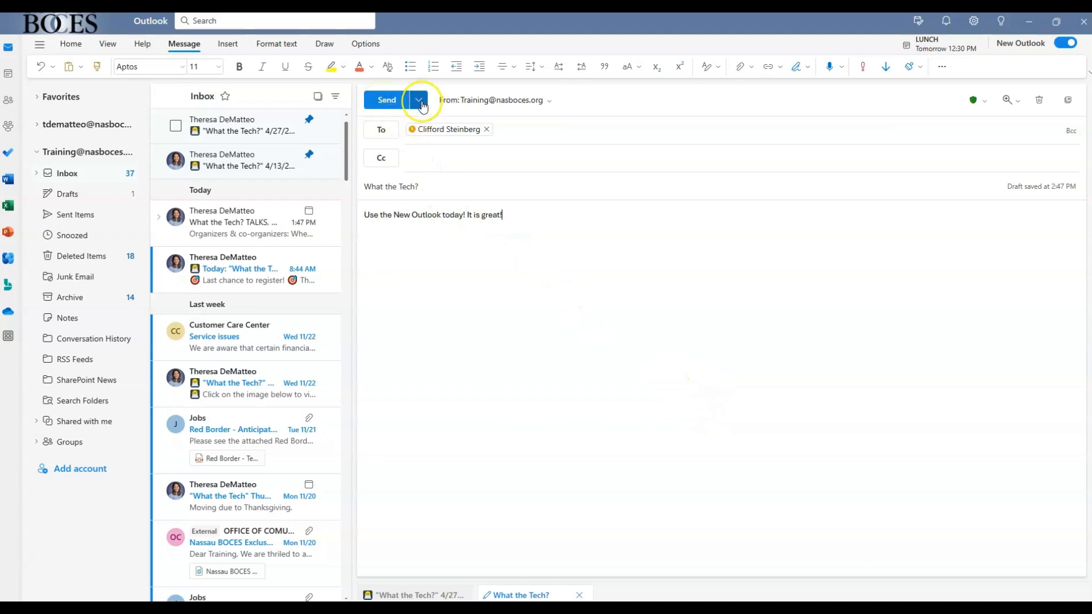
Schedule the What the Tech? email for Friday 12/08 at 10:00 AM.
click(418, 99)
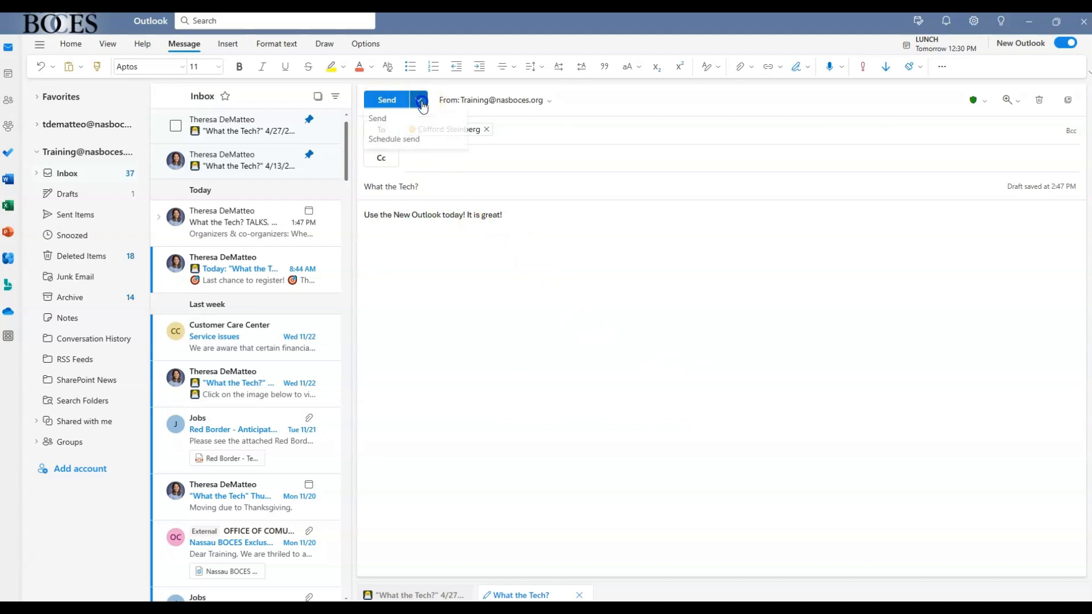
mouse_move(393, 140)
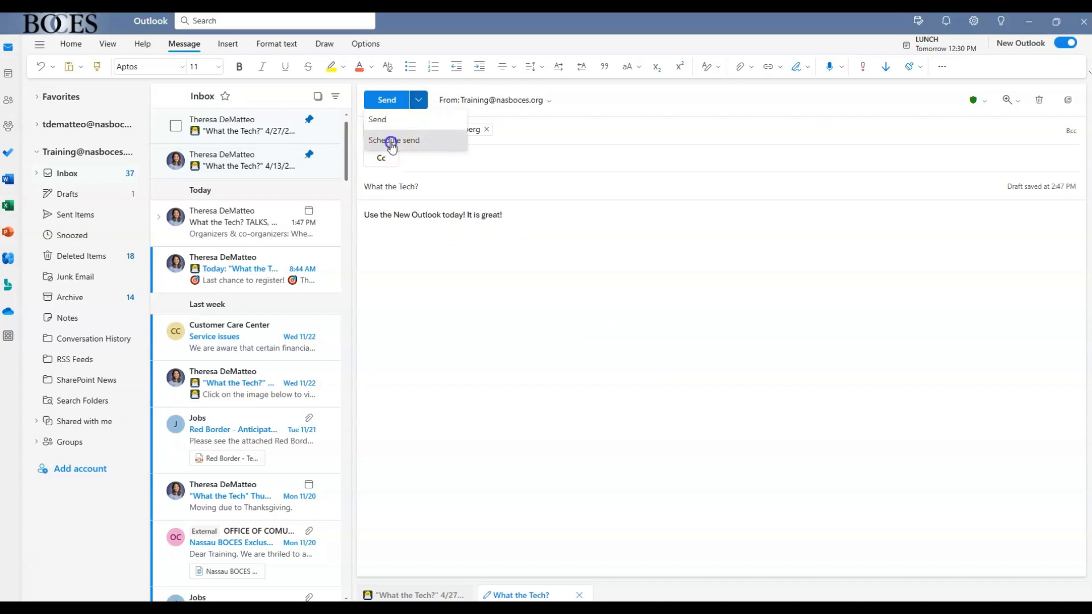
click(394, 140)
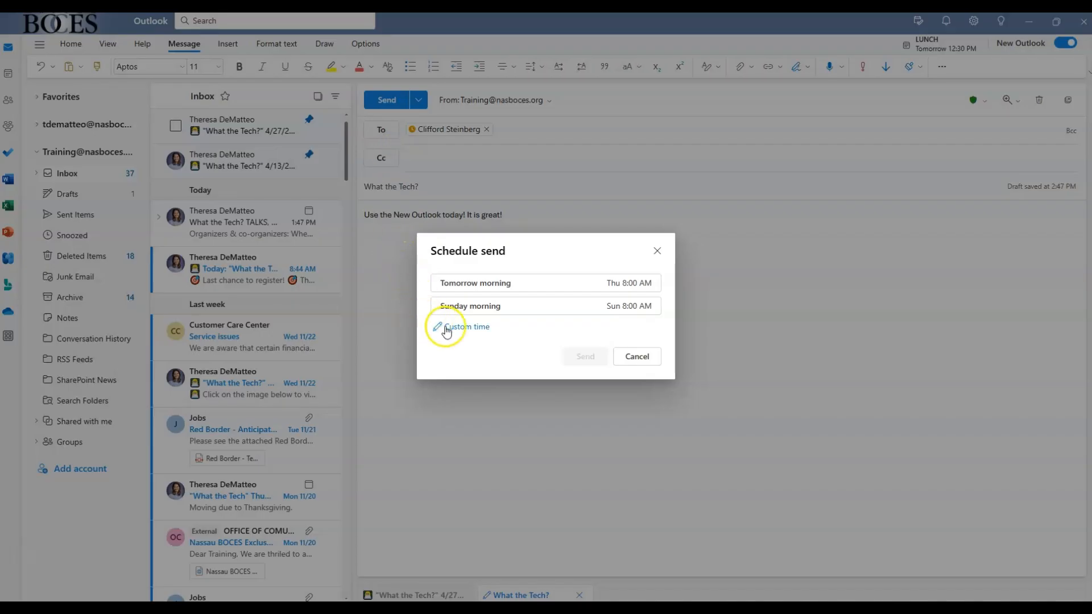
click(467, 326)
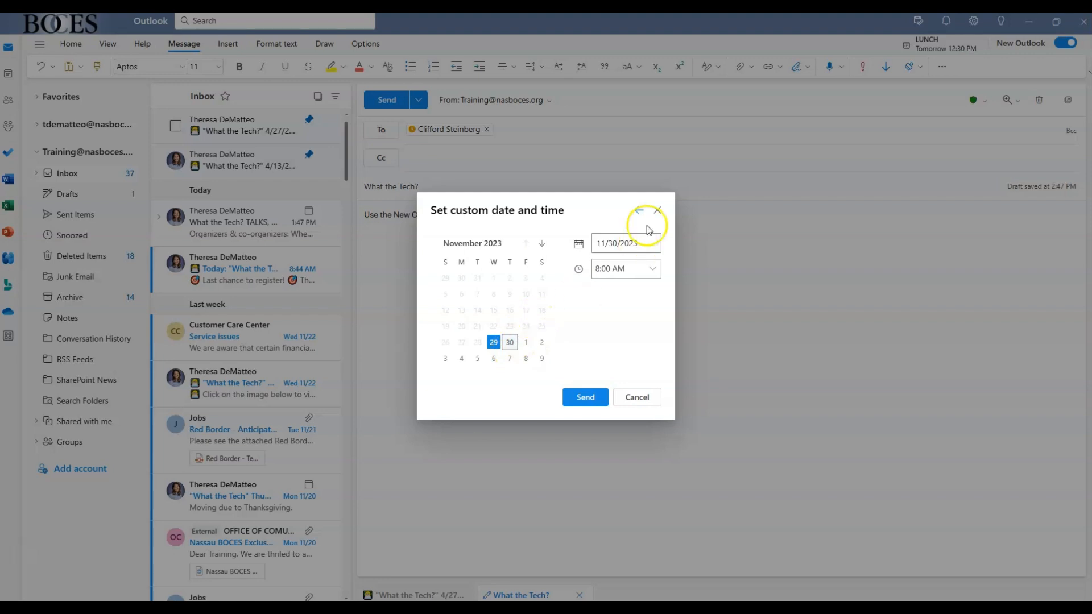
mouse_move(648, 336)
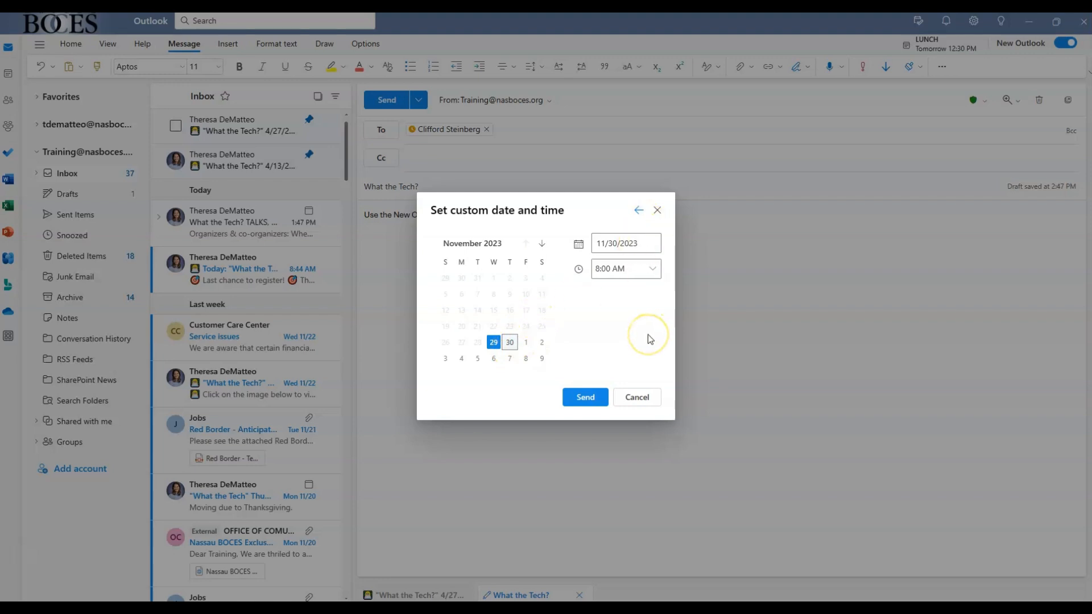
mouse_move(648, 338)
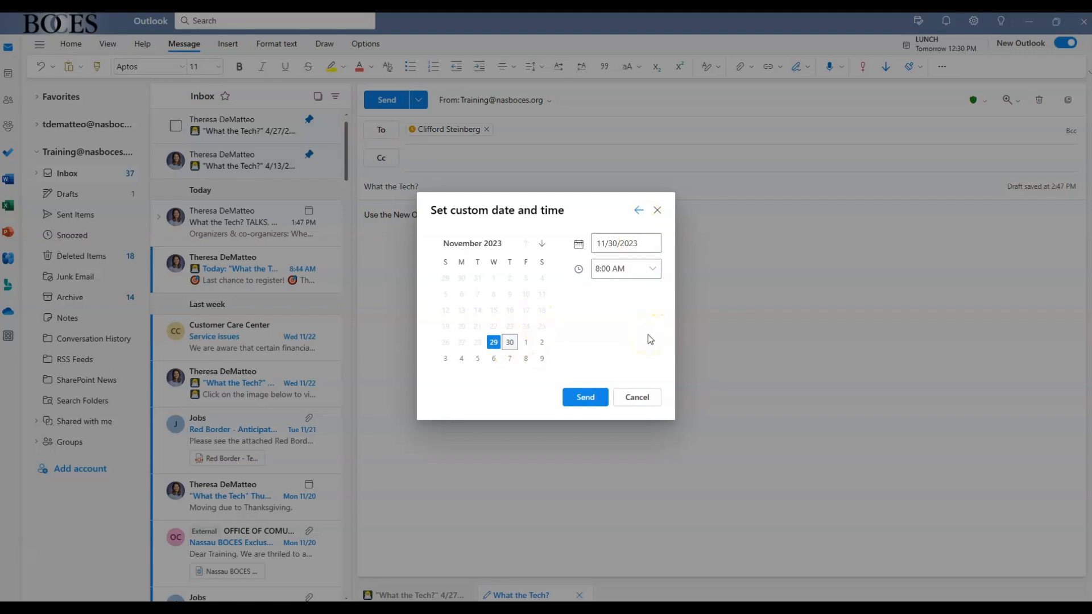
click(585, 397)
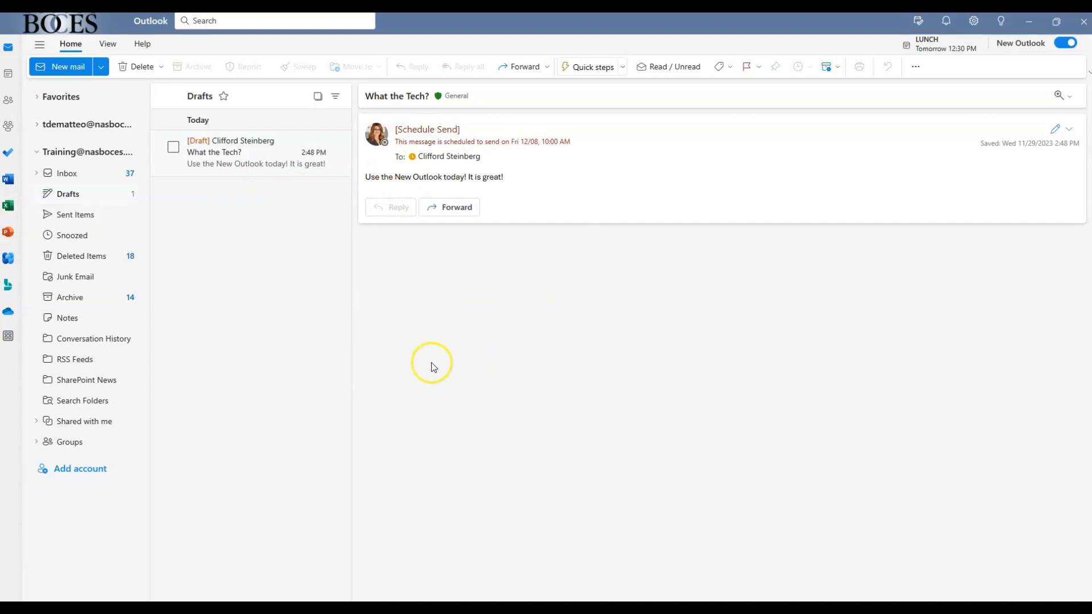
mouse_move(67, 194)
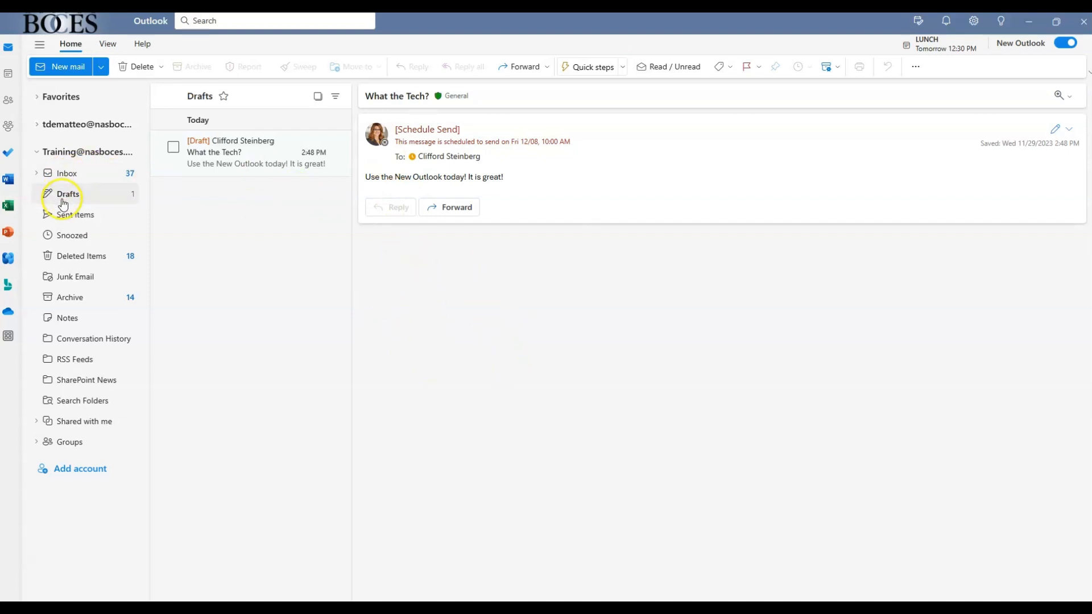
mouse_move(67, 194)
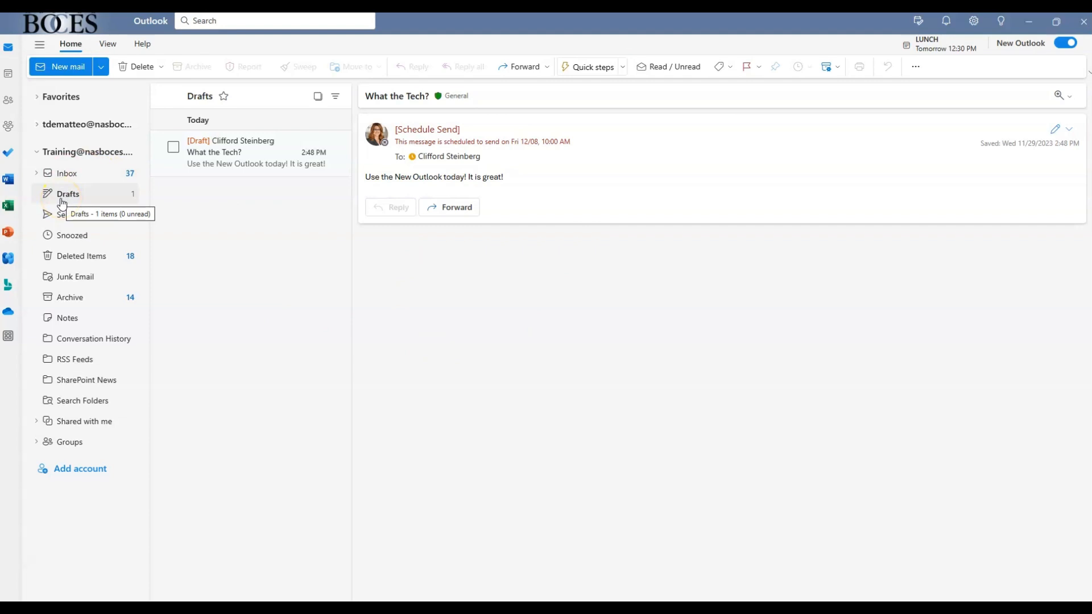
mouse_move(403, 153)
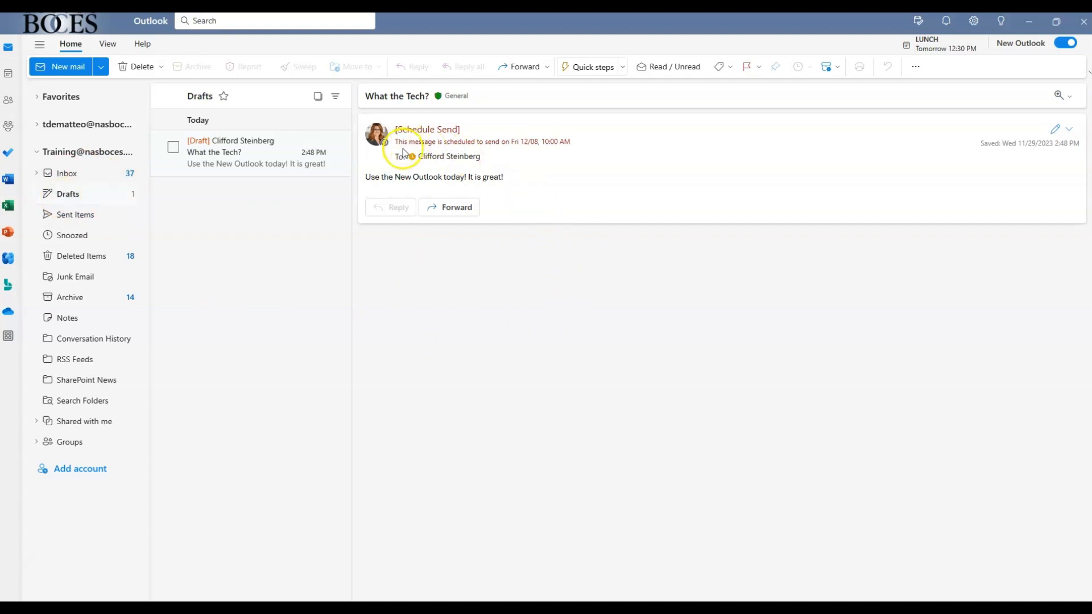
mouse_move(495, 151)
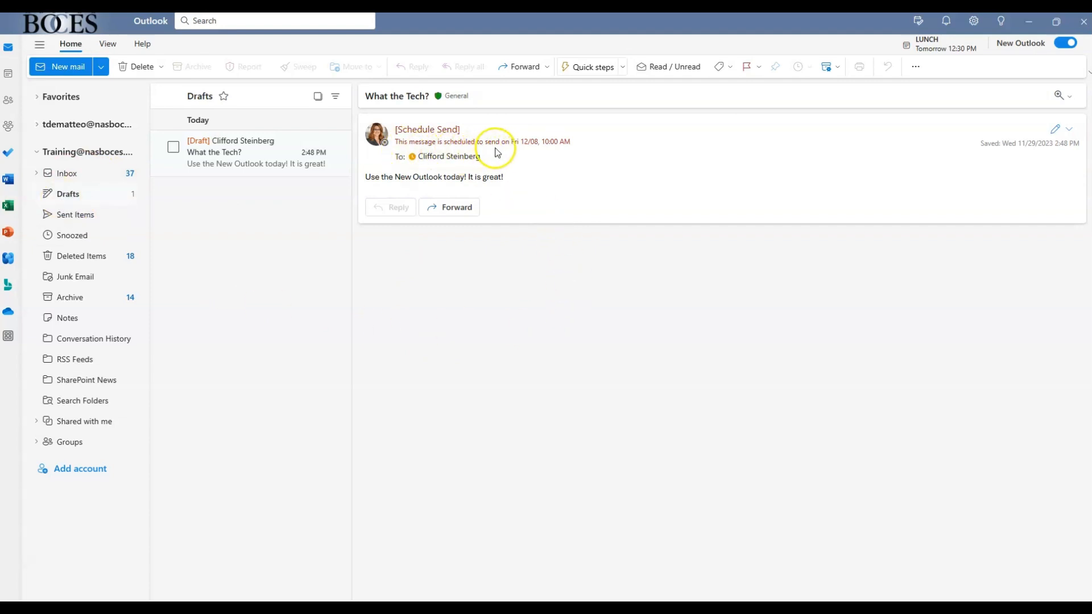
mouse_move(534, 150)
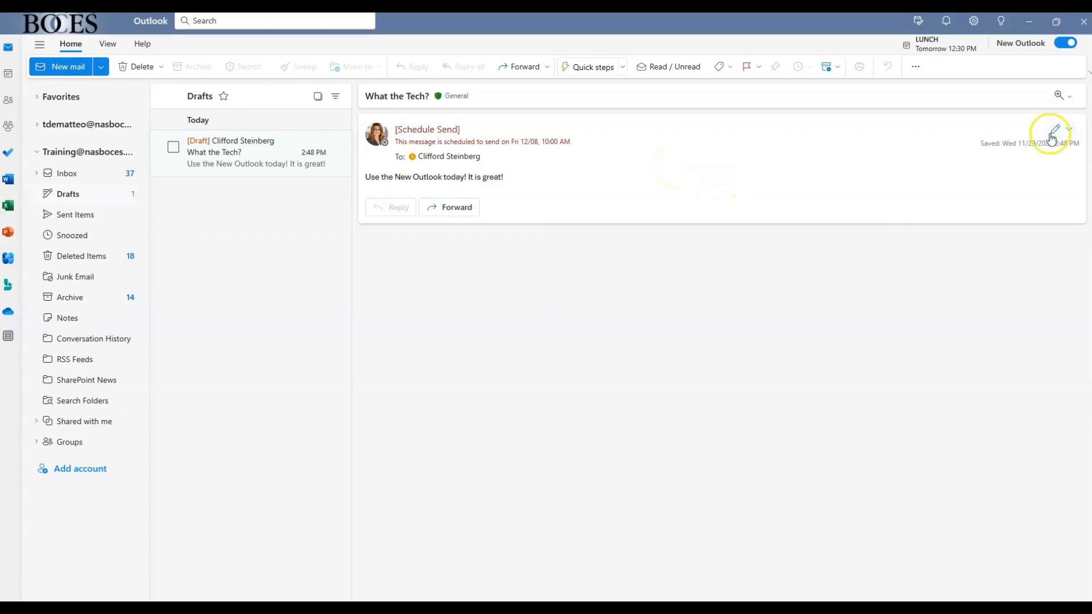
mouse_move(1041, 195)
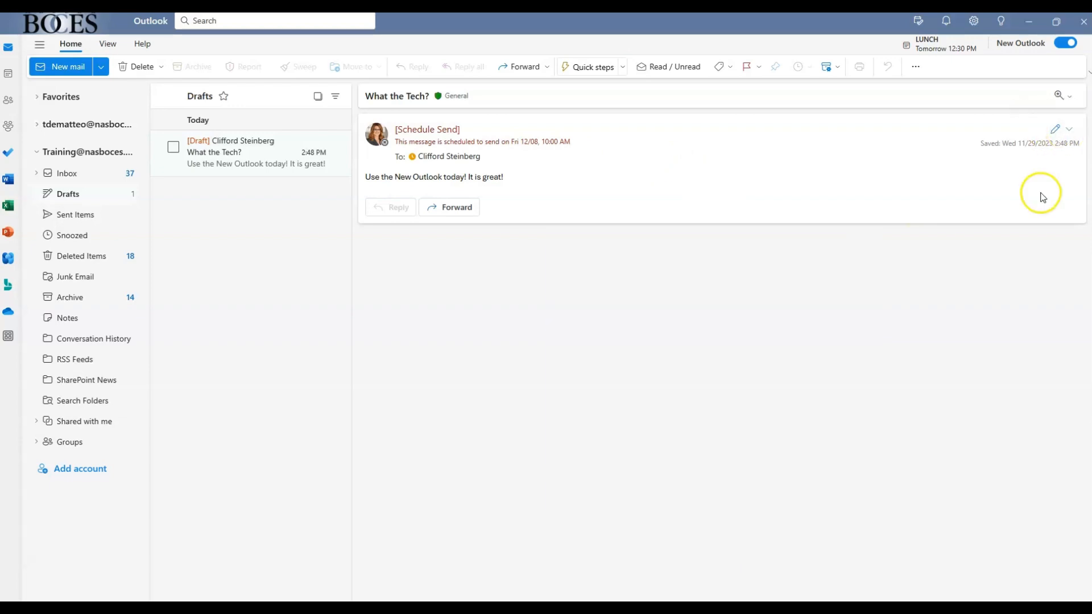
mouse_move(1069, 131)
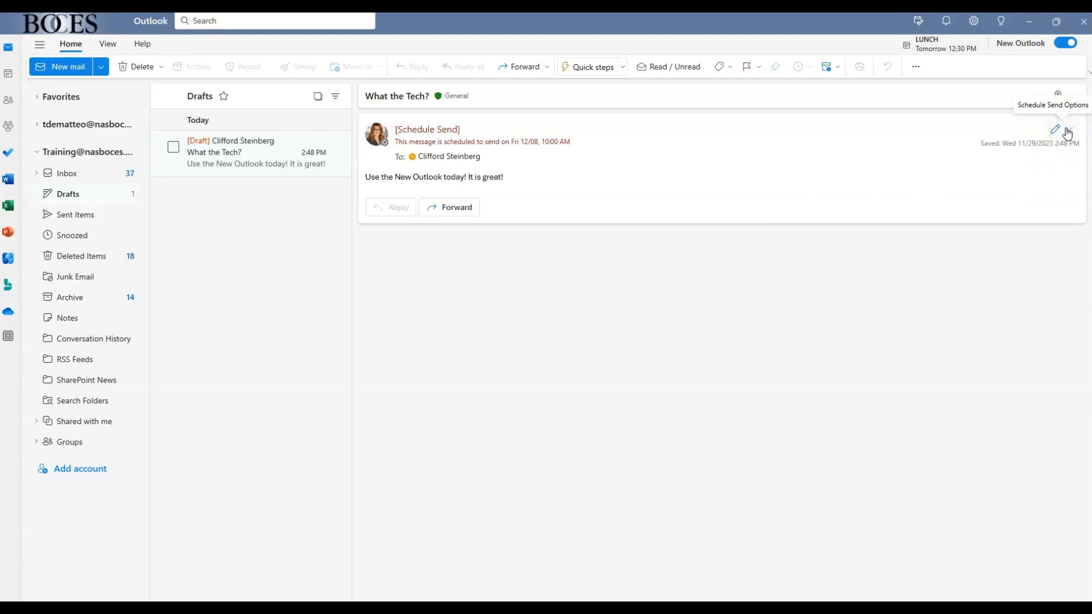
Show the scheduled draft's Modify email and Send now options.
click(1067, 131)
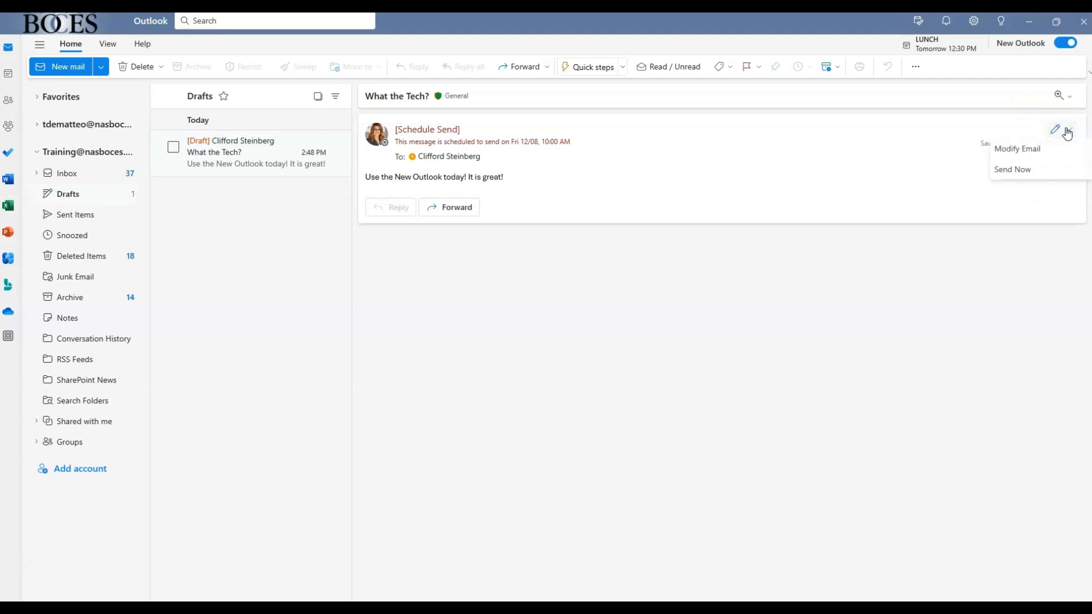
mouse_move(1029, 151)
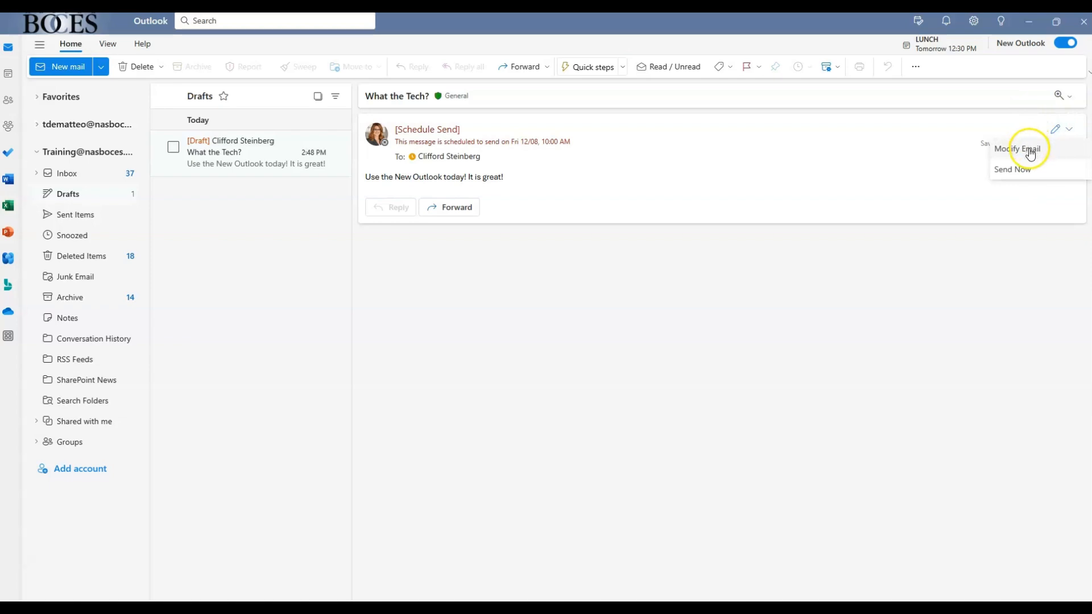